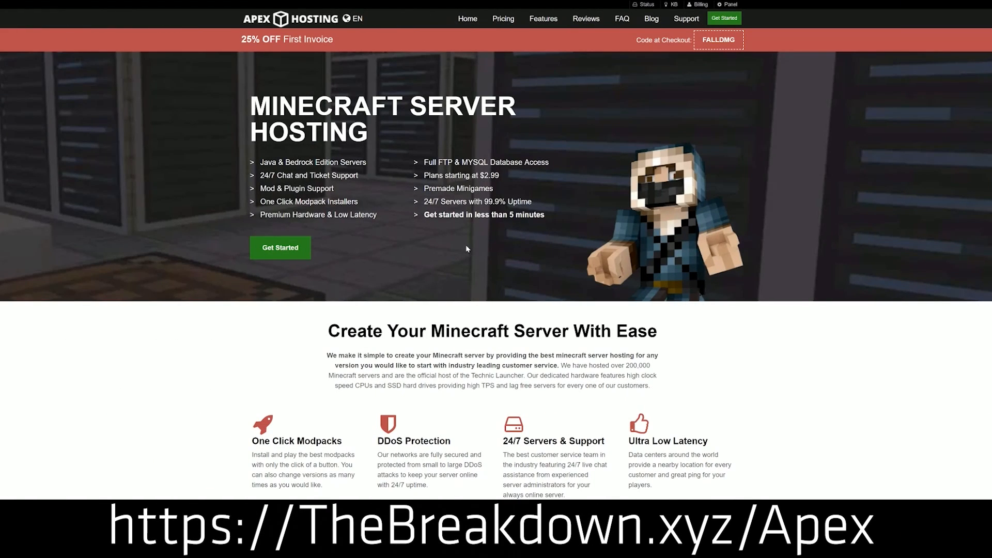
pyautogui.moveTo(283, 77)
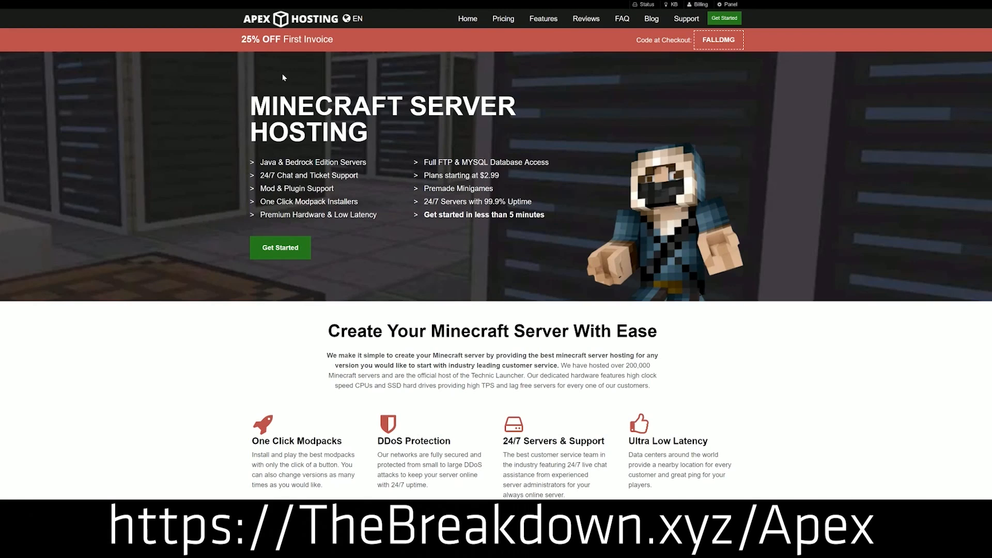
pyautogui.moveTo(266, 238)
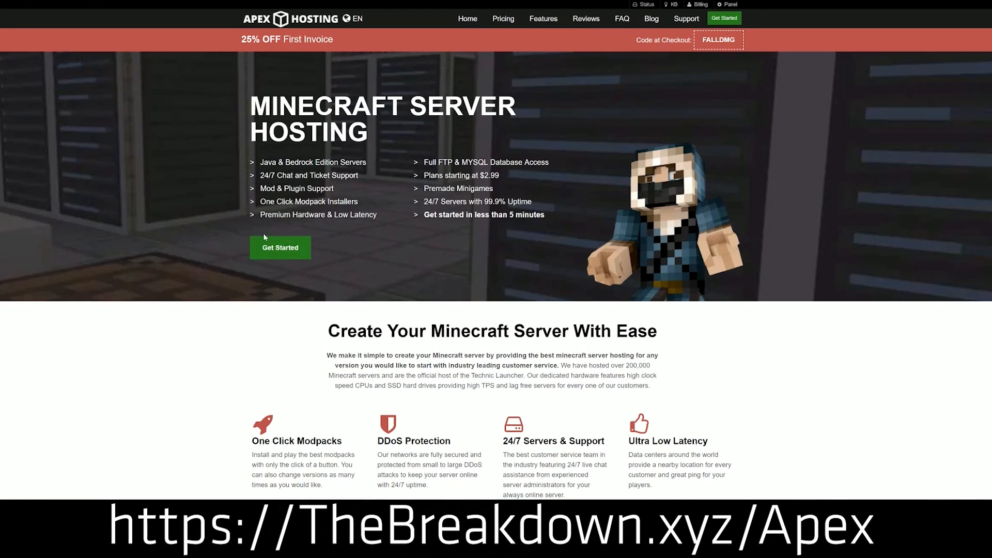
# Step: Browse the Apex Hosting homepage and bring up Server 2's control panel with its JAR File version choices
pyautogui.scroll(-3)
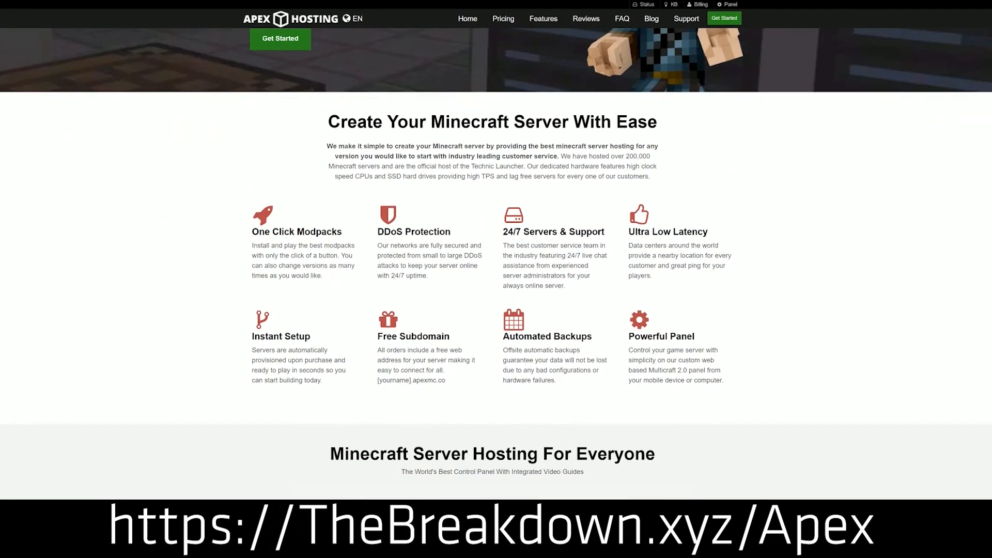
pyautogui.doubleClick(416, 232)
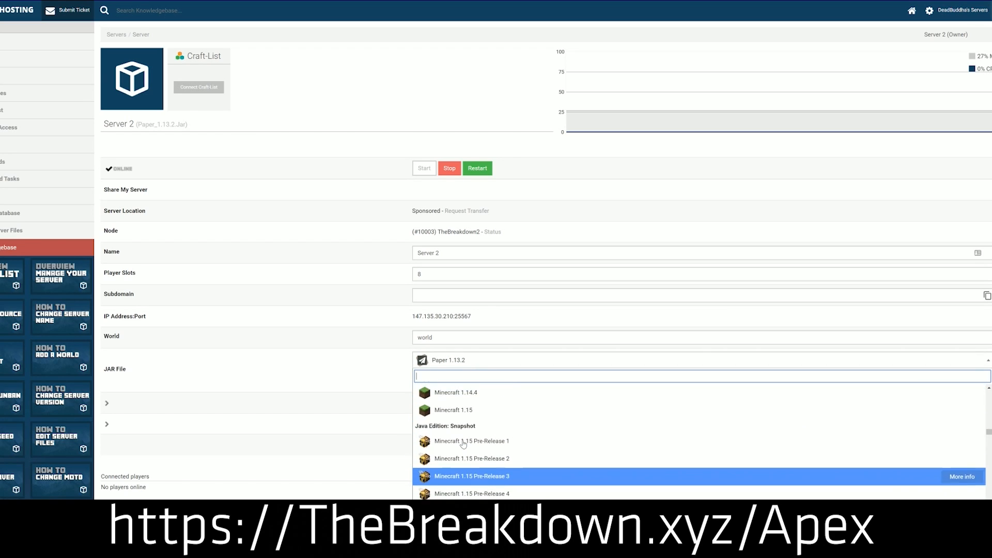
pyautogui.scroll(3)
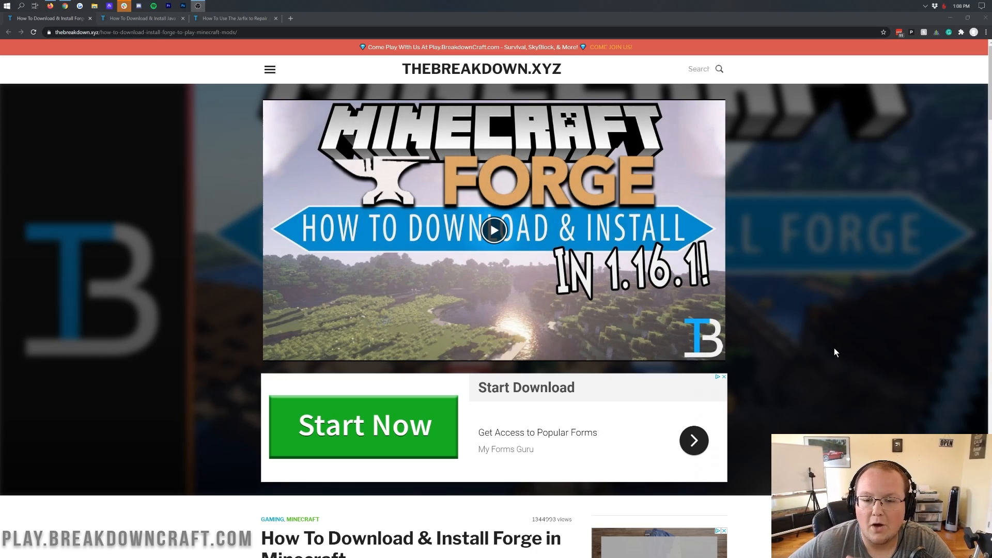
# Step: Skim the Forge install tutorial steps and head back up to the Download Forge link
pyautogui.scroll(-3)
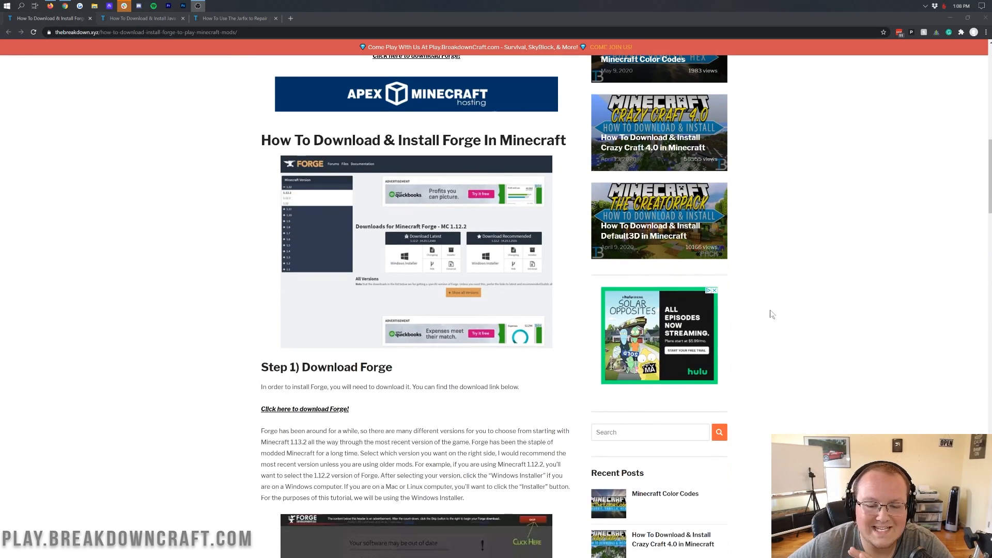
pyautogui.scroll(-3)
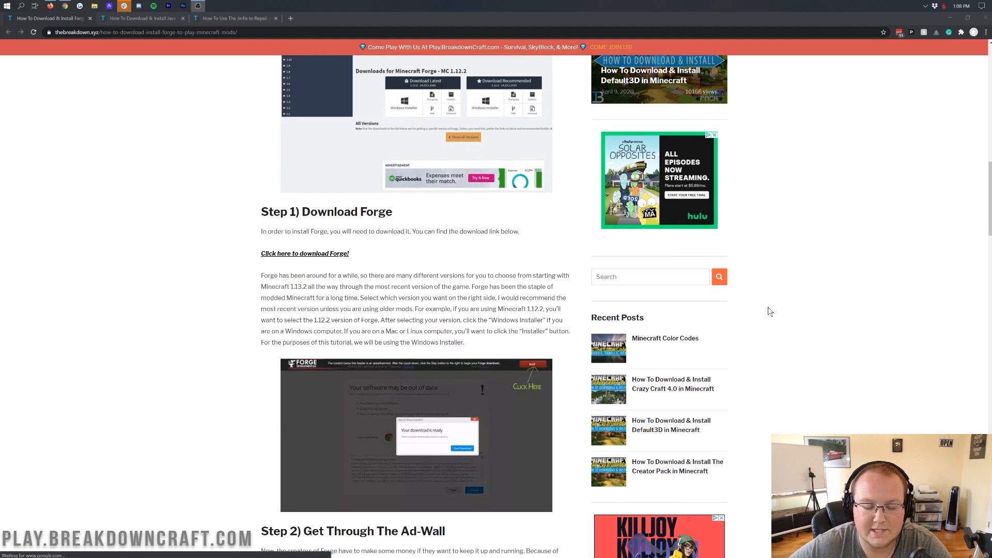
pyautogui.scroll(-3)
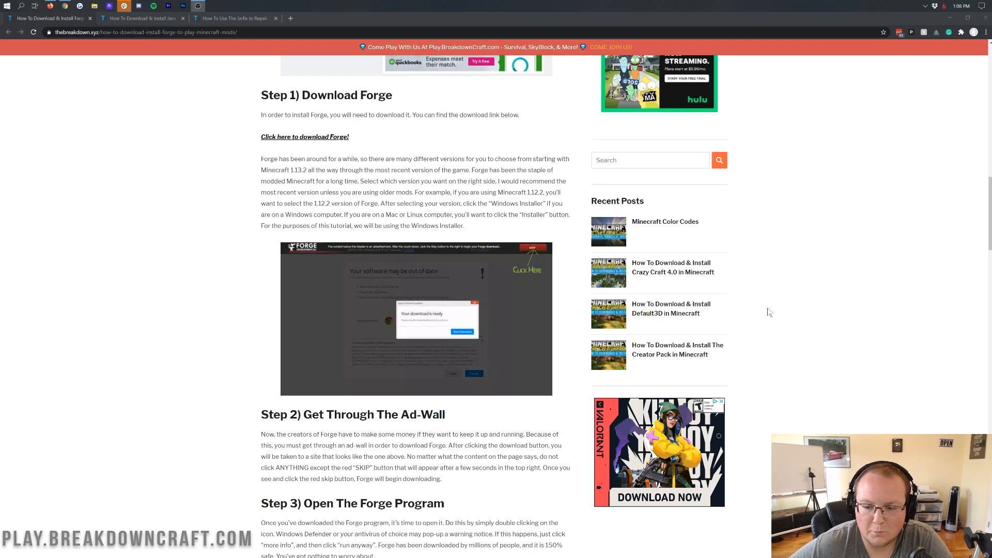
pyautogui.scroll(-3)
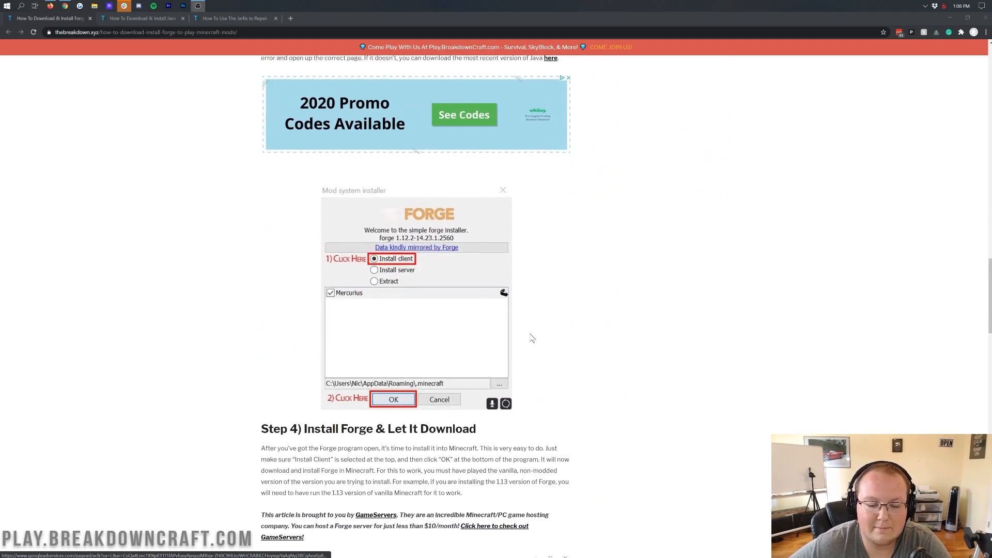
pyautogui.scroll(-3)
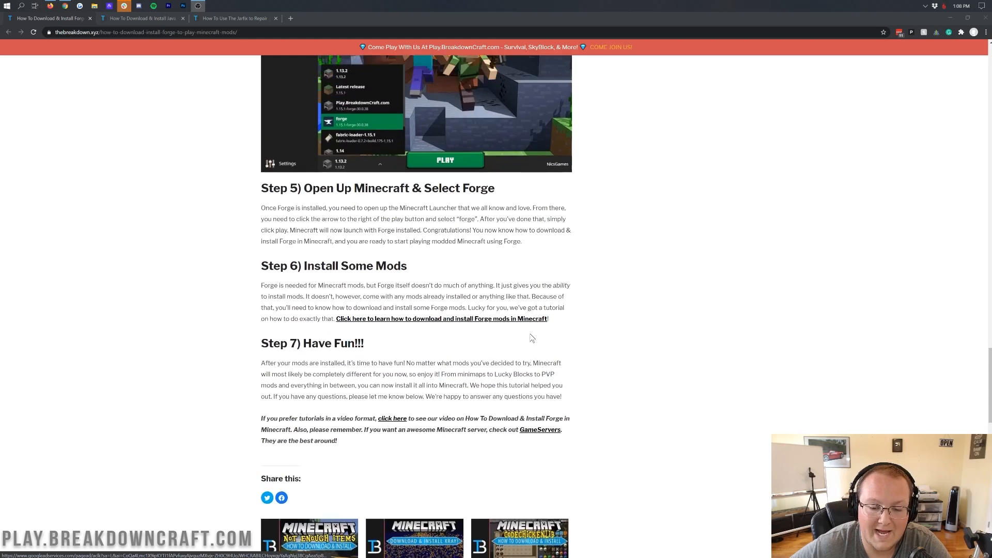
pyautogui.scroll(3)
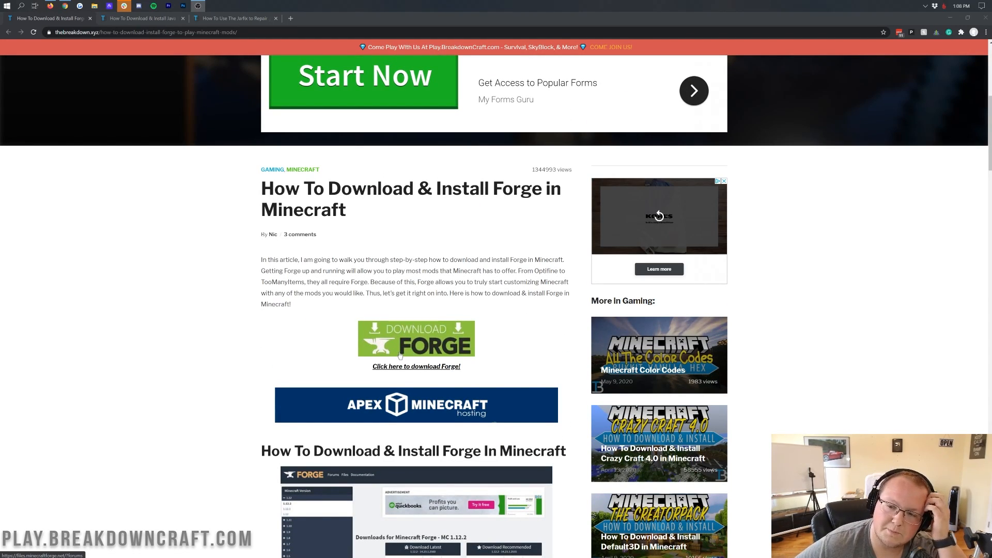
pyautogui.scroll(3)
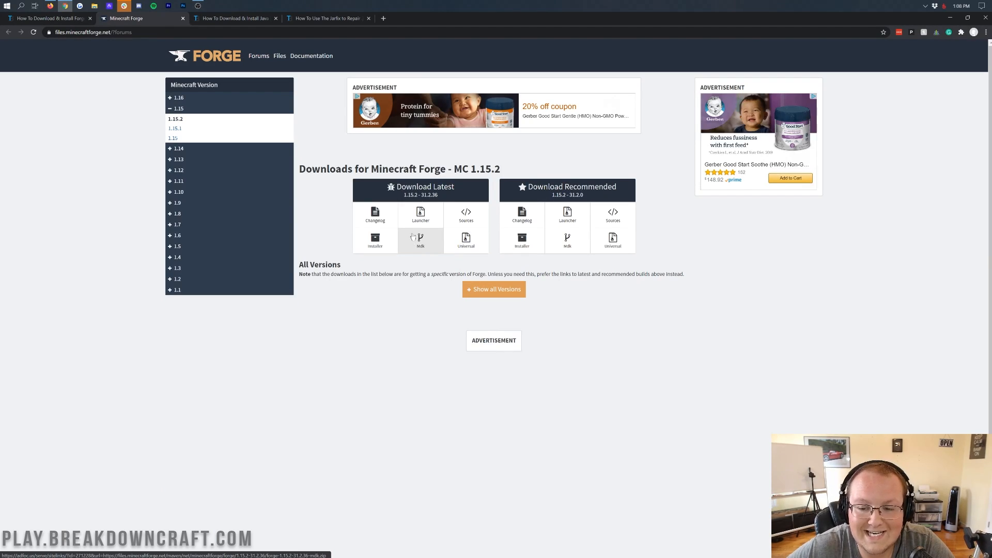
# Step: Select Minecraft 1.16.2 in the Forge version sidebar and start the latest 1.16.2 installer download
pyautogui.doubleClick(474, 168)
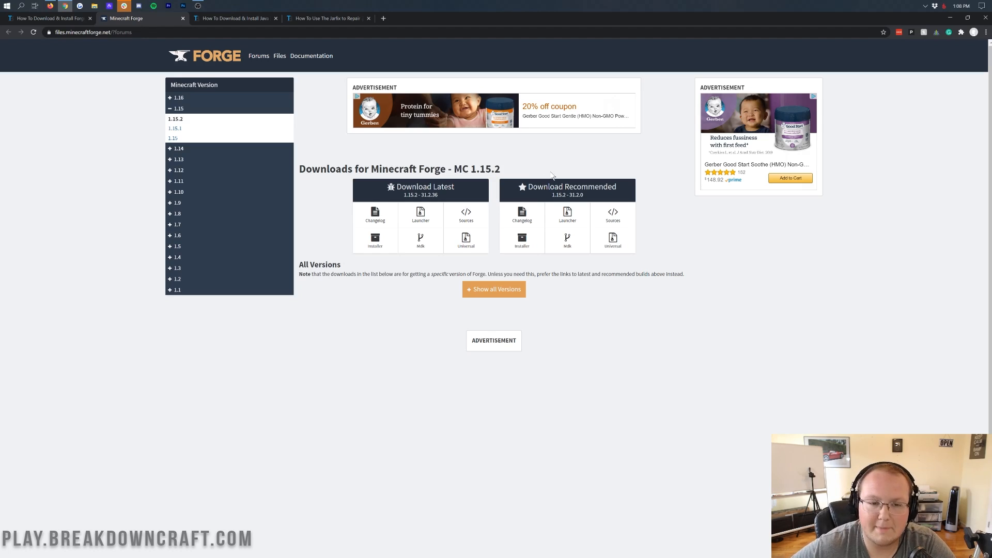
pyautogui.moveTo(190, 101)
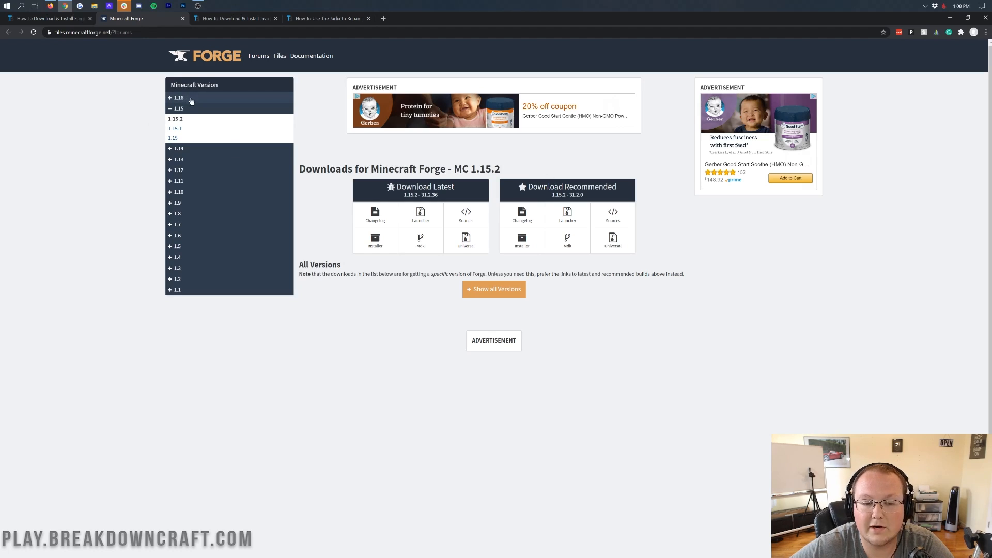
pyautogui.click(178, 98)
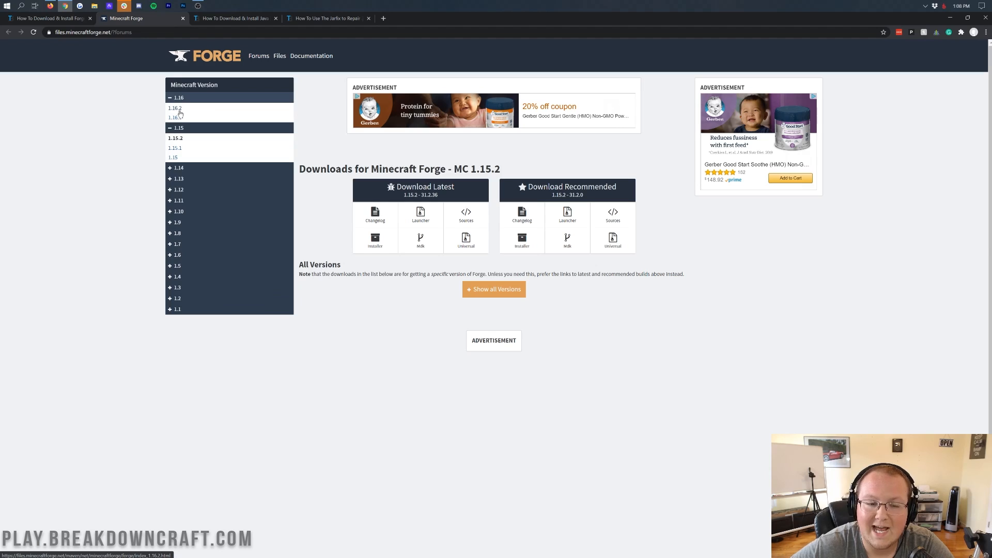
pyautogui.click(174, 108)
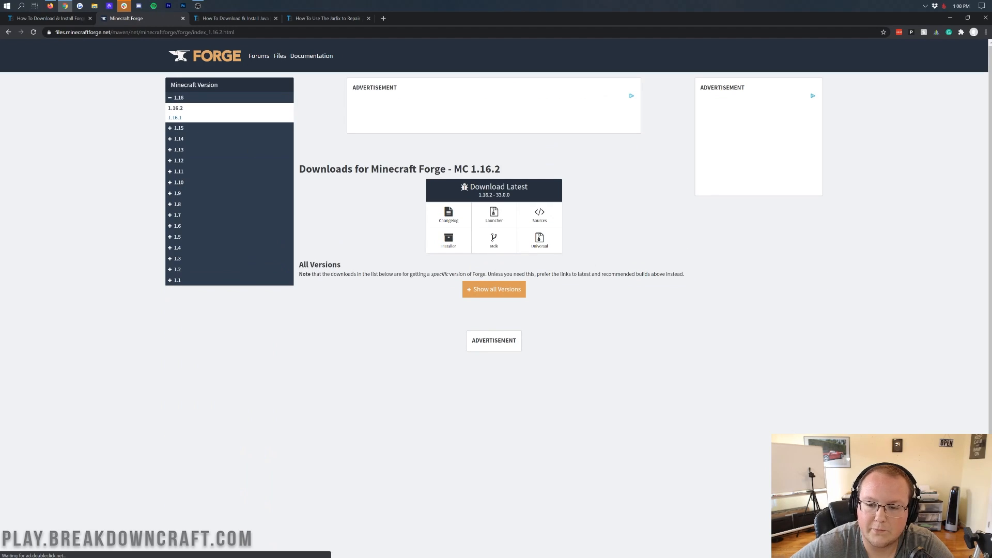
pyautogui.moveTo(530, 172)
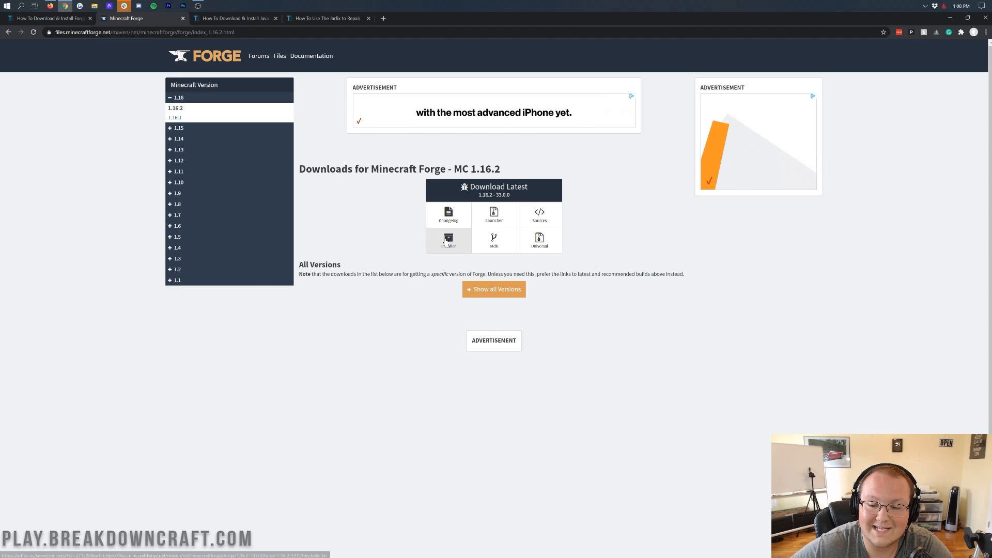
pyautogui.click(447, 242)
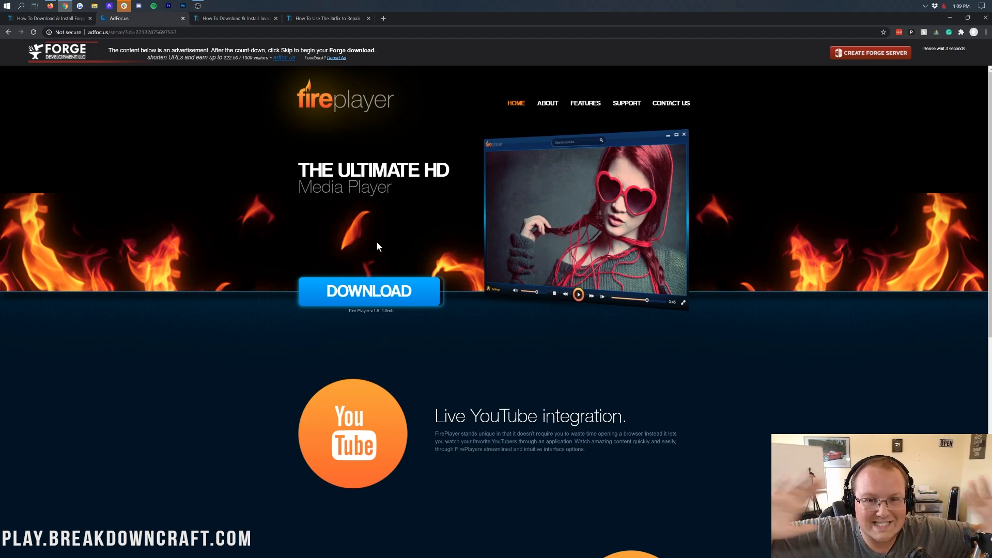
pyautogui.moveTo(393, 54)
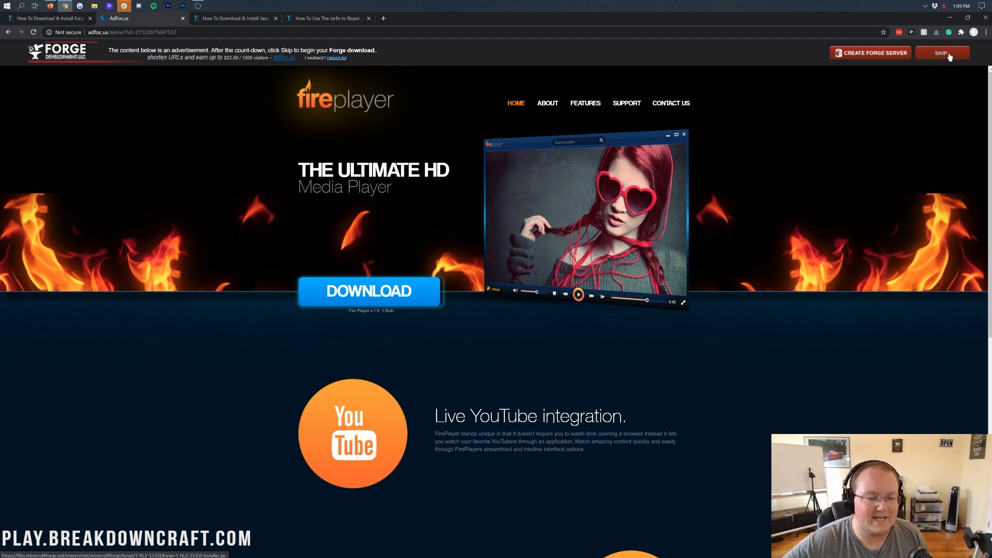
# Step: Skip the AdFocus countdown and keep the flagged Forge 1.16.2 installer jar download
pyautogui.click(942, 53)
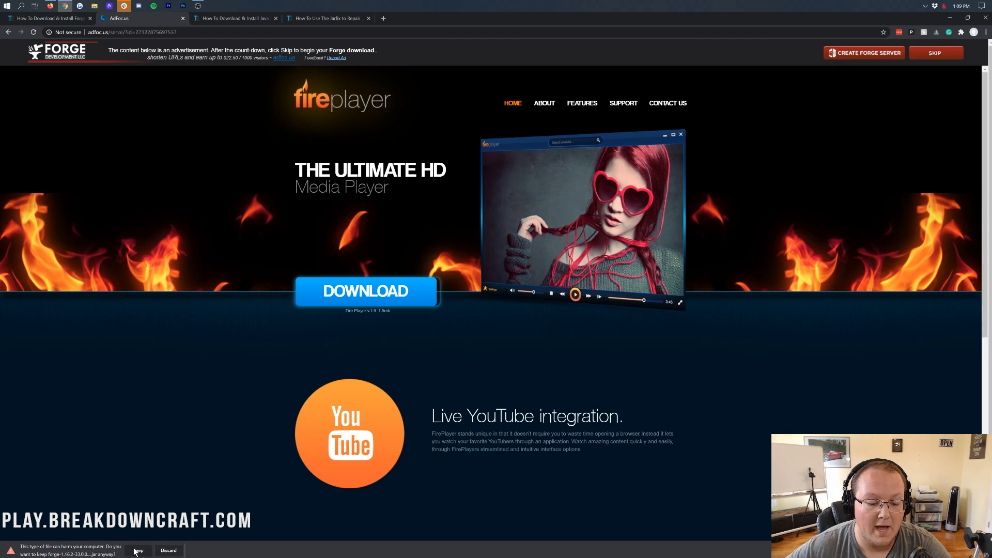
pyautogui.click(138, 550)
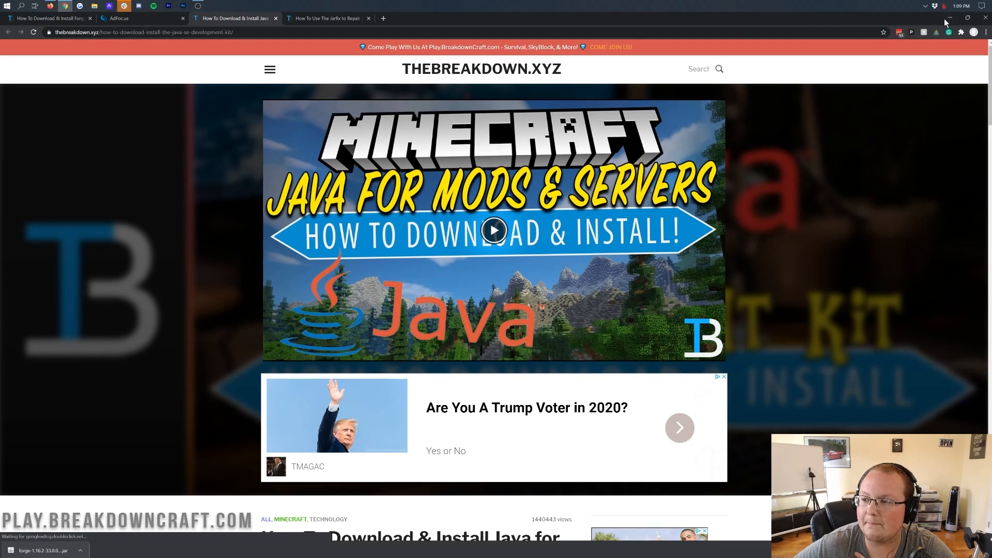
# Step: Move the Forge 1.16.2 installer jar from Downloads onto the desktop and close File Explorer
pyautogui.click(947, 18)
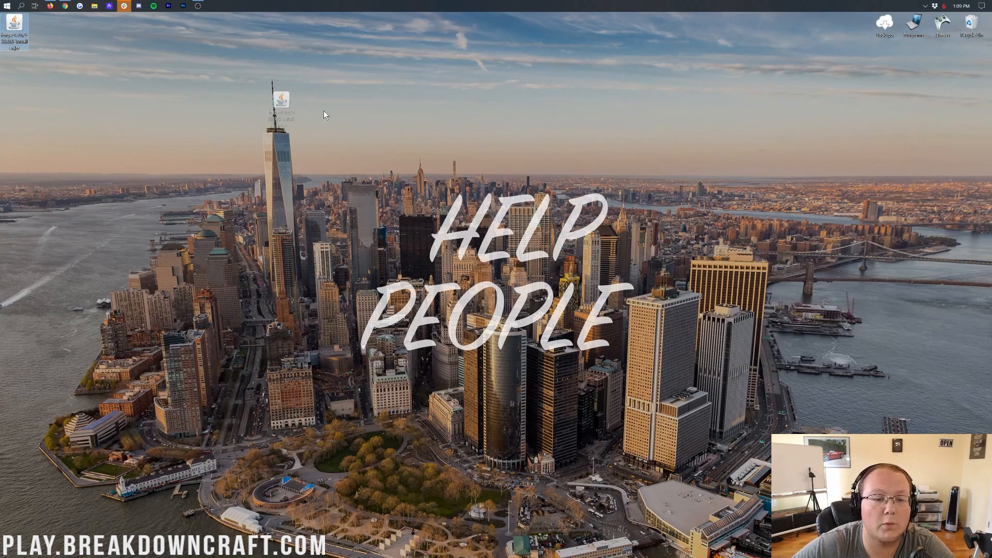
pyautogui.moveTo(280, 102); pyautogui.dragTo(390, 101)
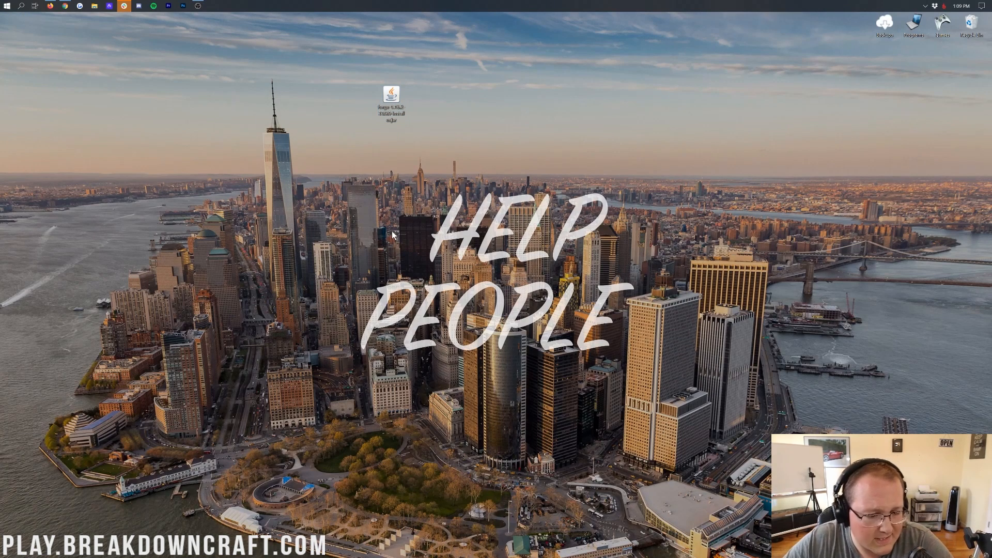
pyautogui.moveTo(122, 155)
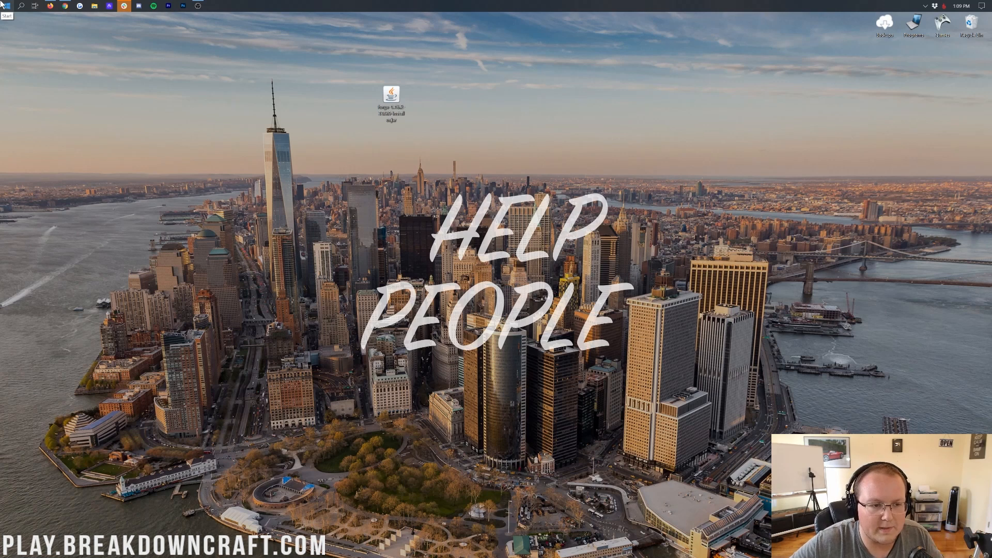
pyautogui.write('down')
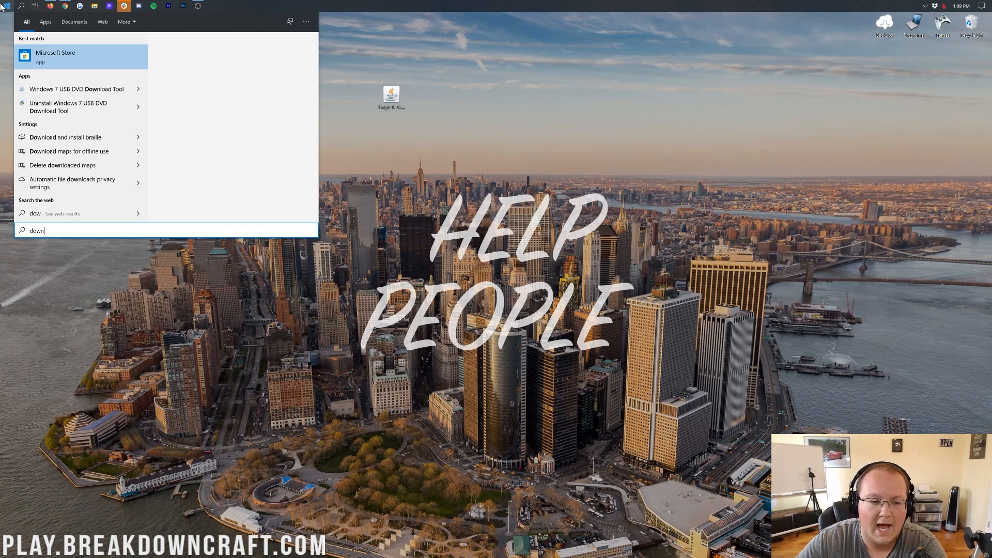
pyautogui.write('loads')
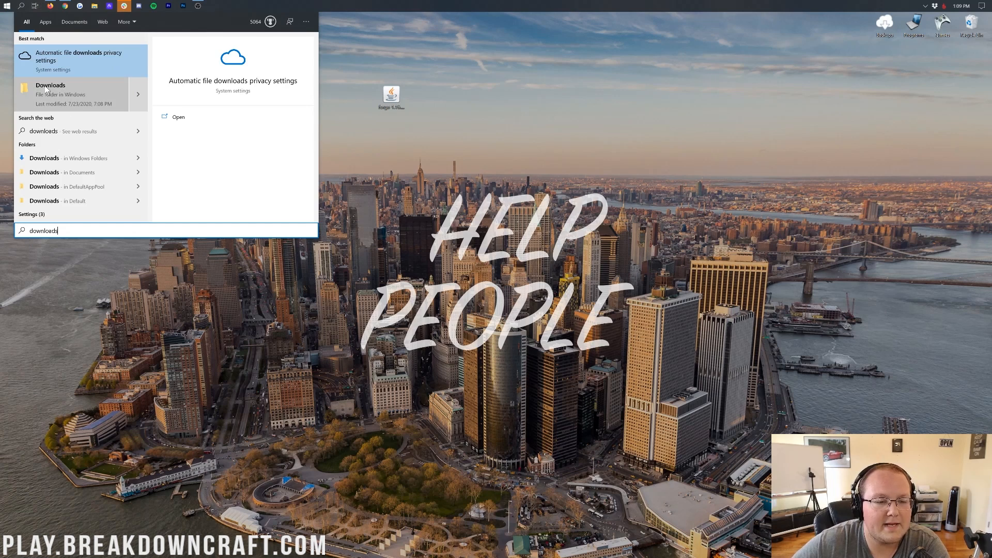
pyautogui.click(51, 94)
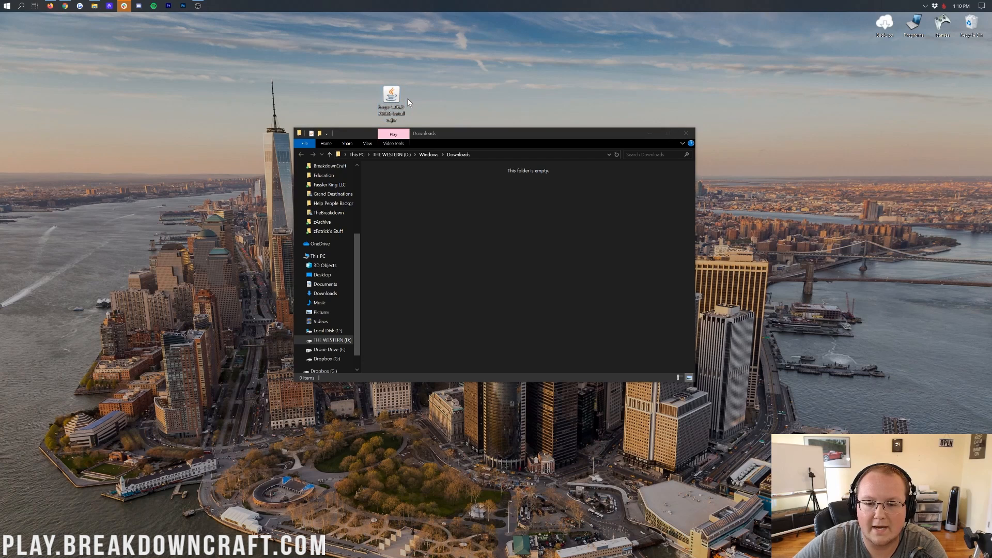
pyautogui.click(685, 133)
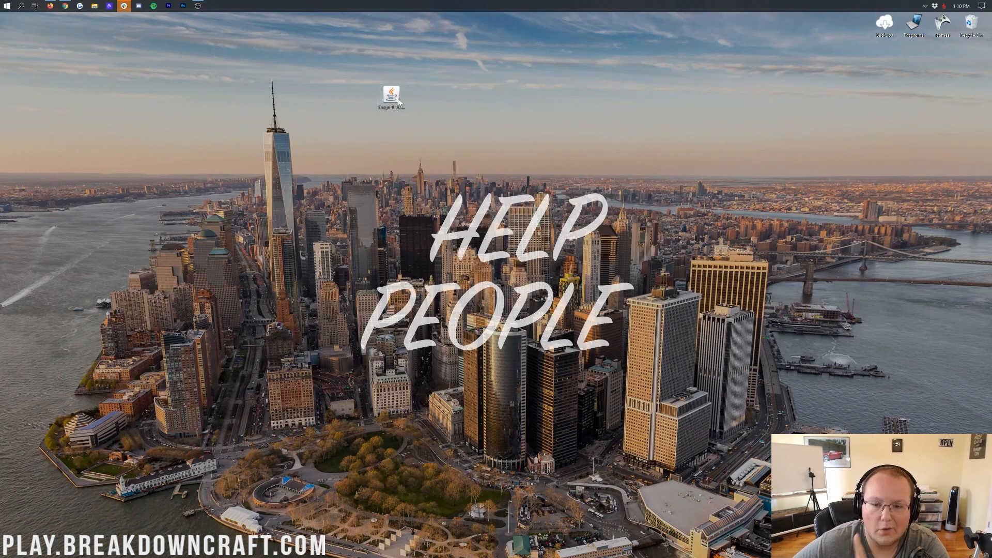
# Step: Bring up the Open with app list for the Forge jar, with Java(TM) Platform SE binary offered
pyautogui.rightClick(391, 98)
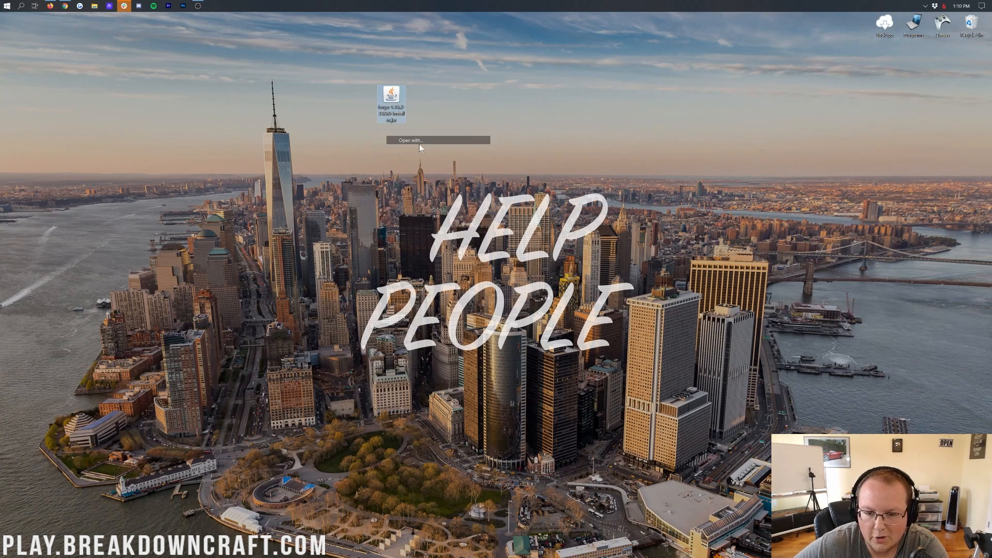
pyautogui.click(412, 139)
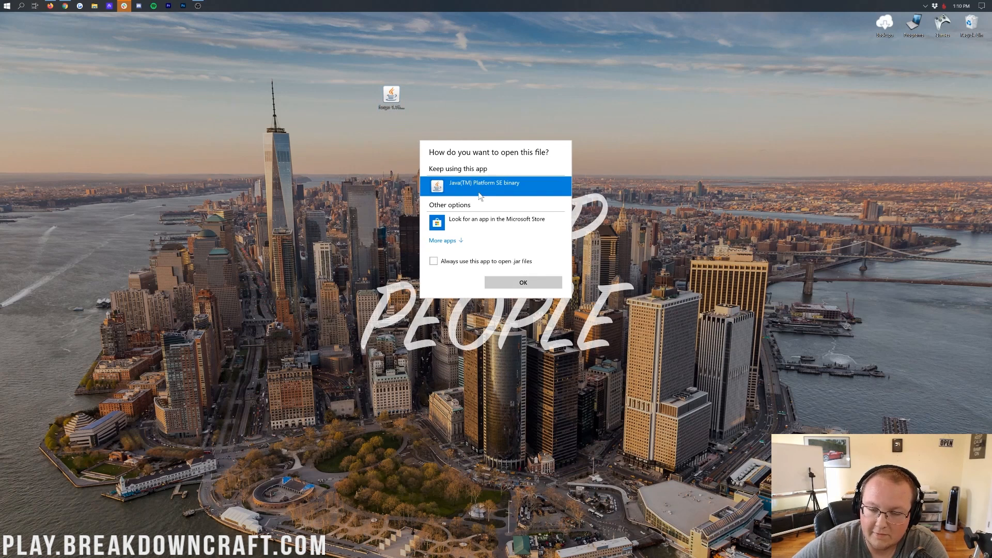
pyautogui.moveTo(387, 86)
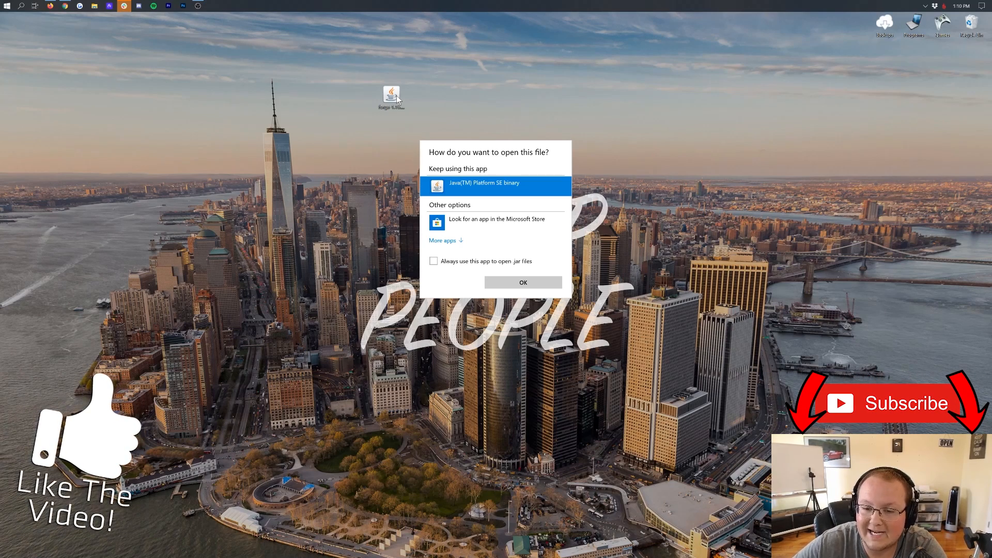
pyautogui.click(523, 282)
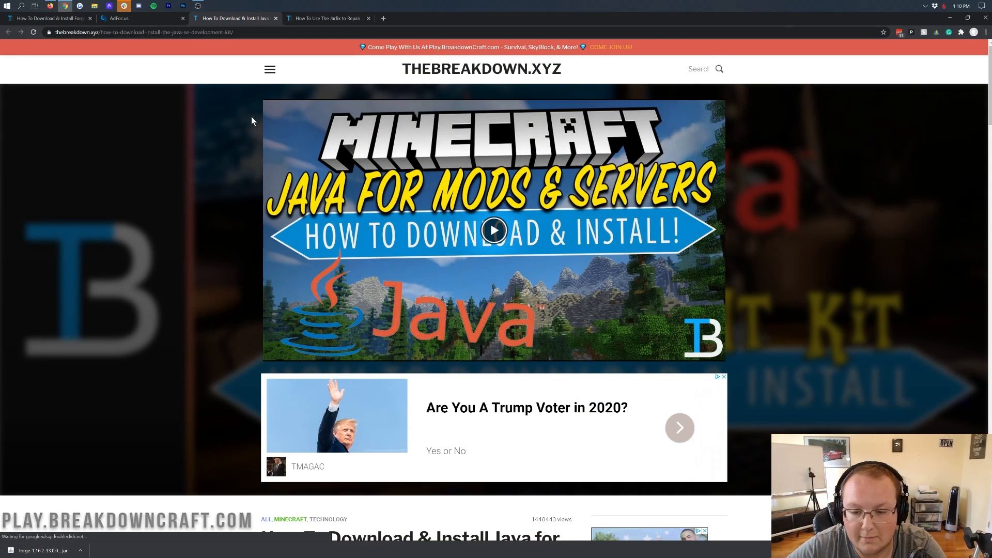
# Step: Skim the Java install guide, then the Jarfix .jar repair guide
pyautogui.scroll(-3)
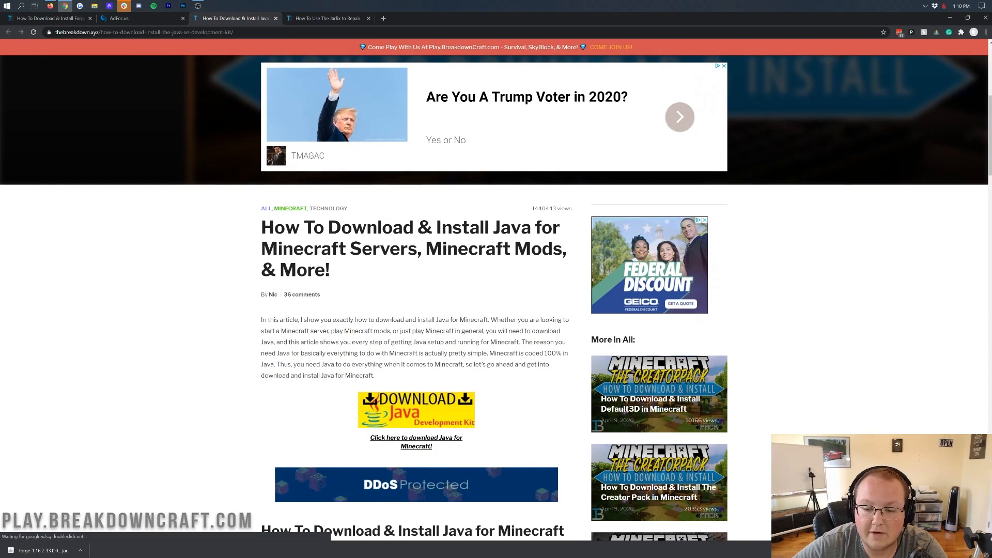
pyautogui.doubleClick(494, 248)
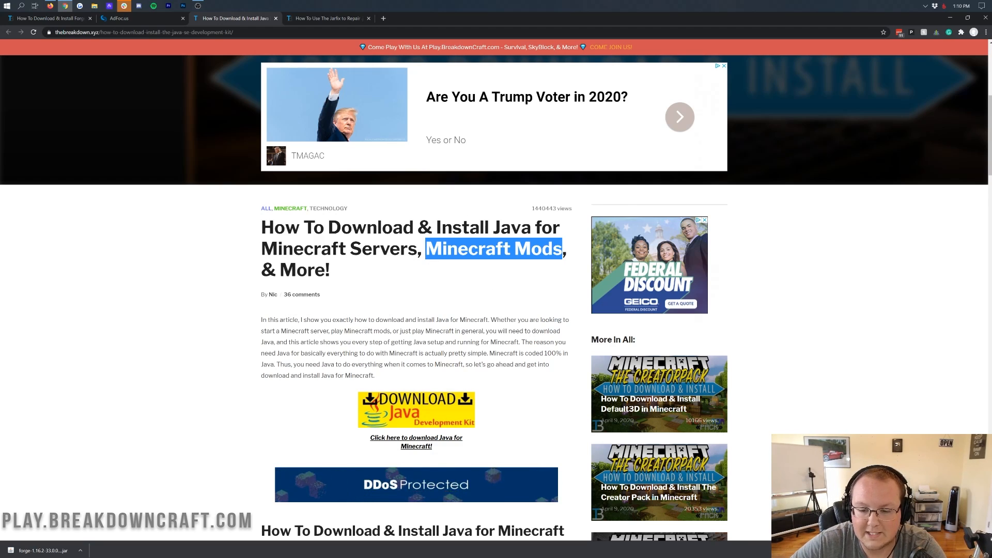
pyautogui.scroll(-3)
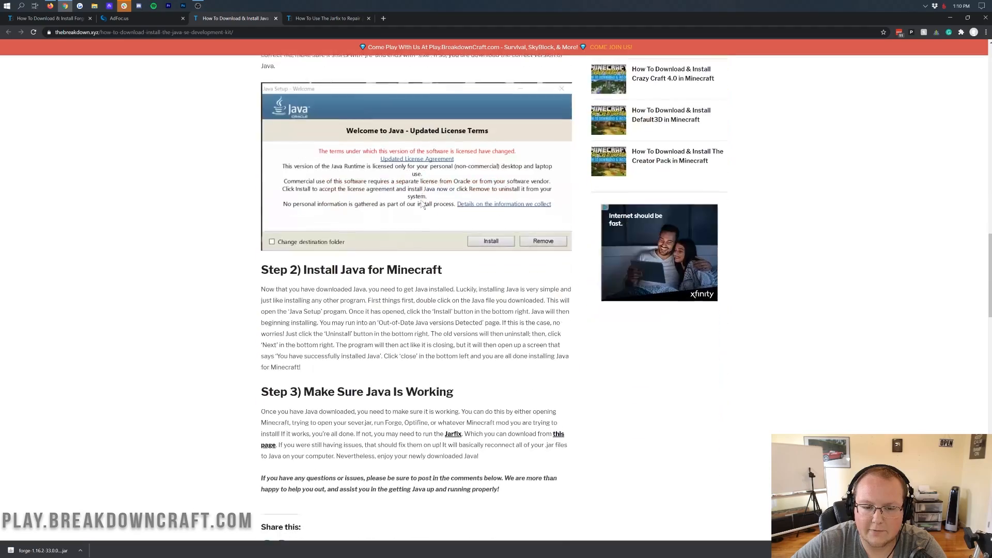
pyautogui.scroll(3)
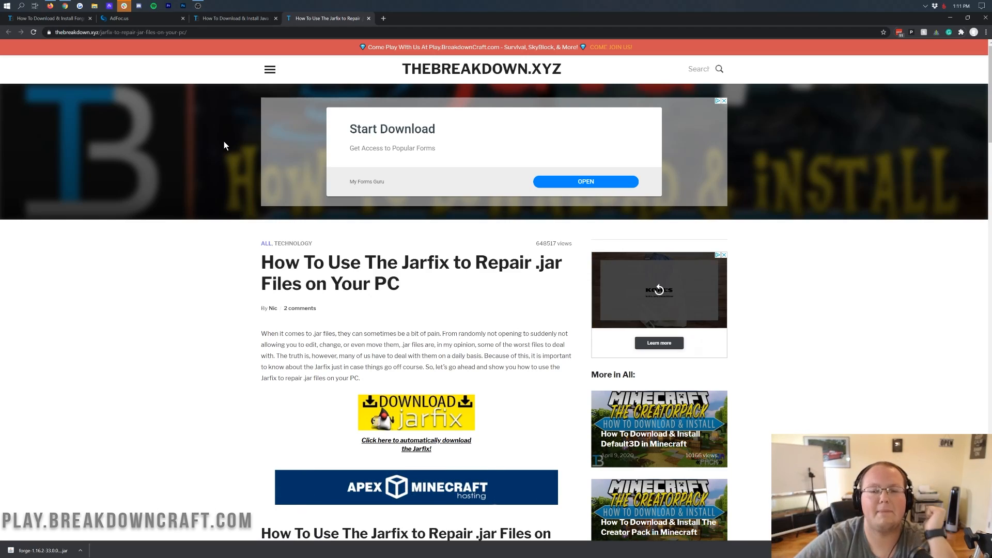
pyautogui.scroll(-3)
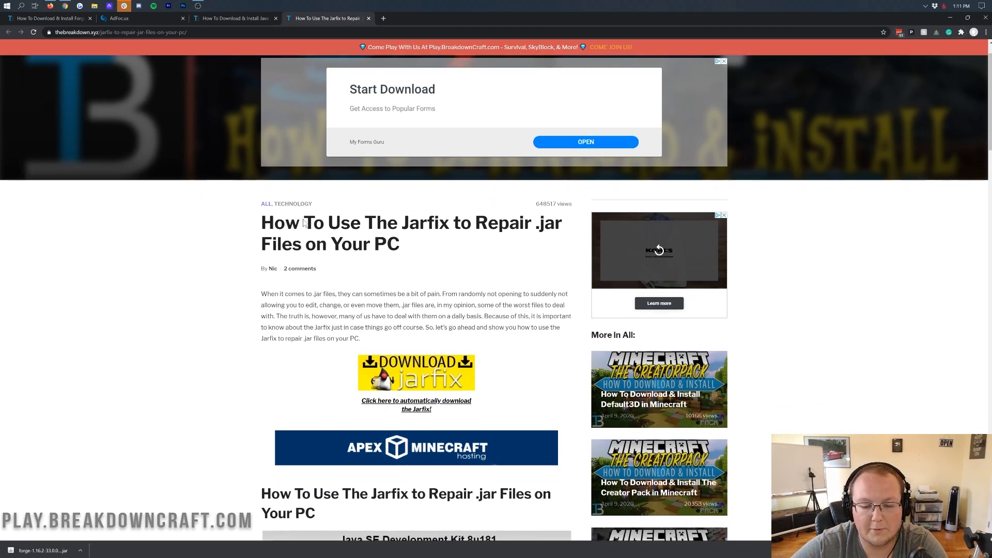
pyautogui.scroll(-3)
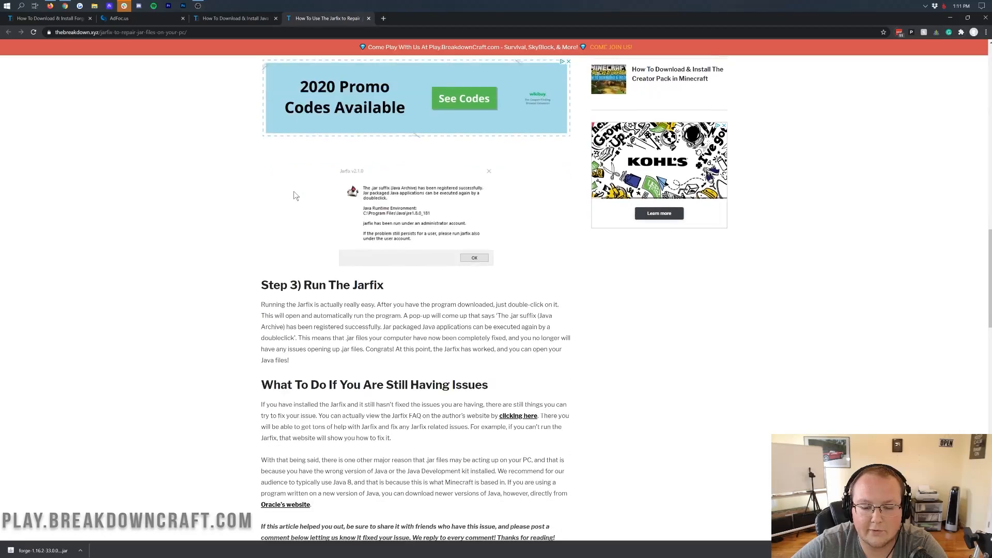
pyautogui.scroll(3)
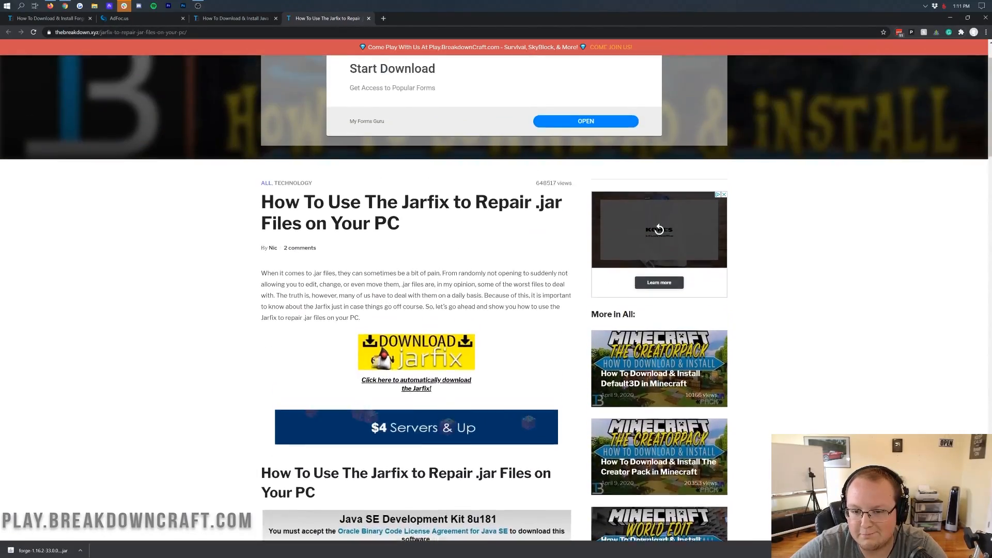
pyautogui.scroll(3)
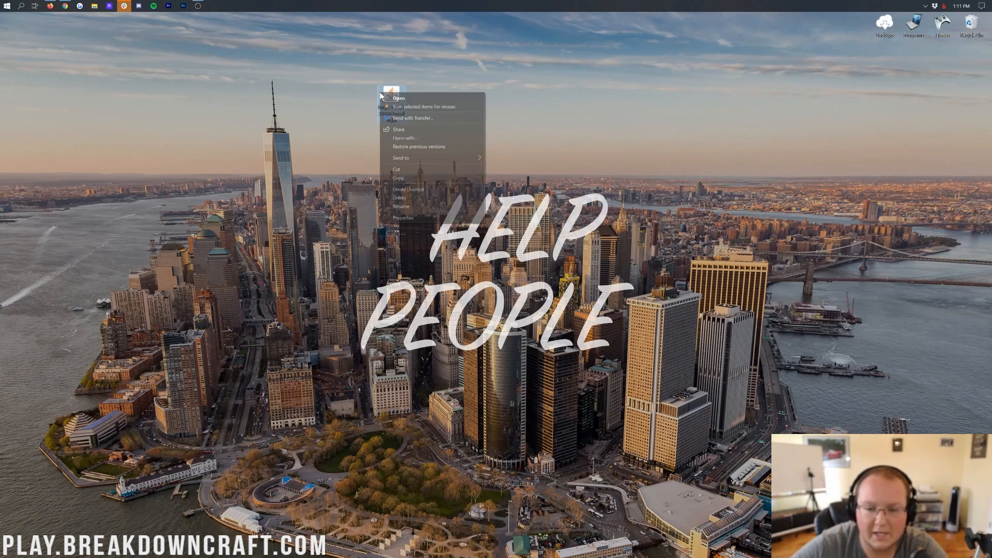
# Step: Run the Forge 1.16.2 installer jar with Java(TM) Platform SE binary
pyautogui.click(405, 137)
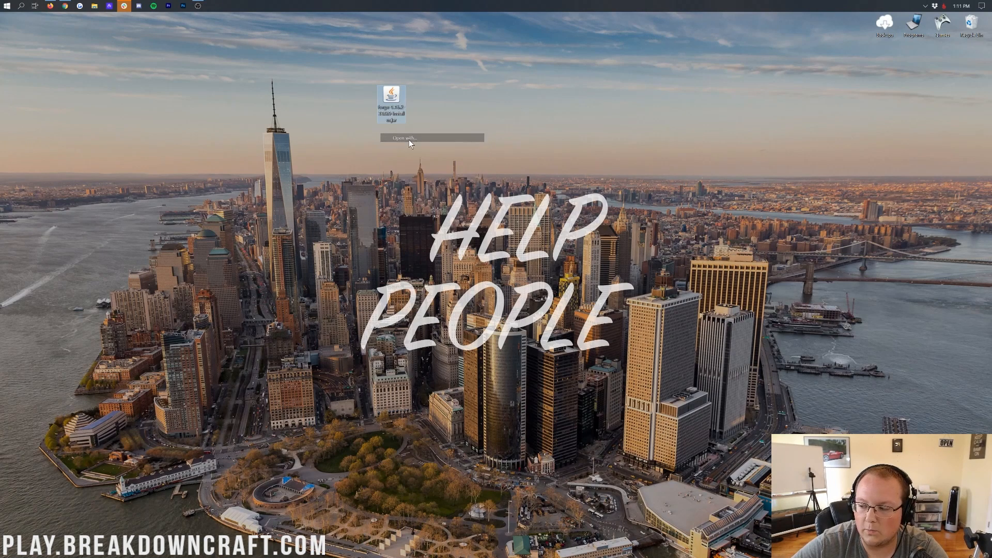
pyautogui.click(403, 138)
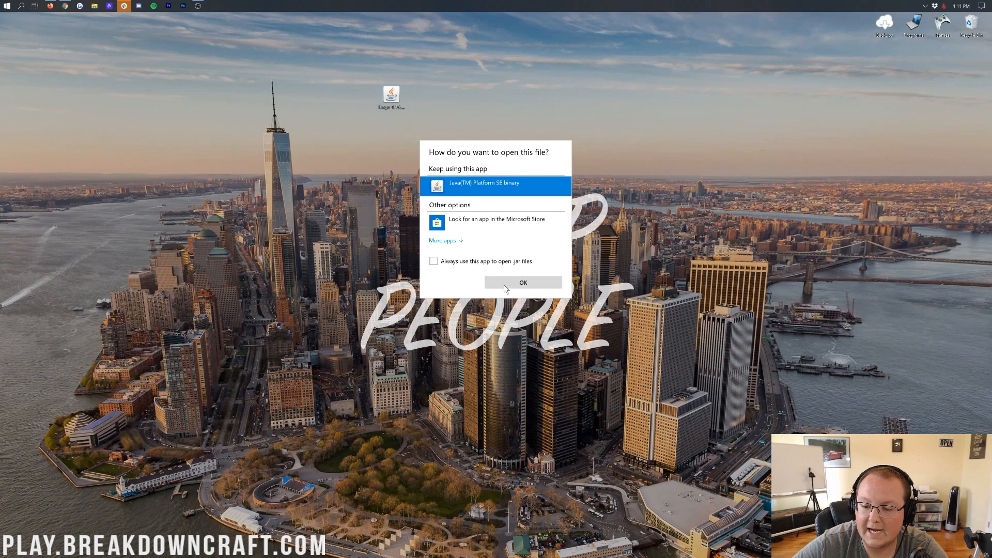
pyautogui.click(523, 282)
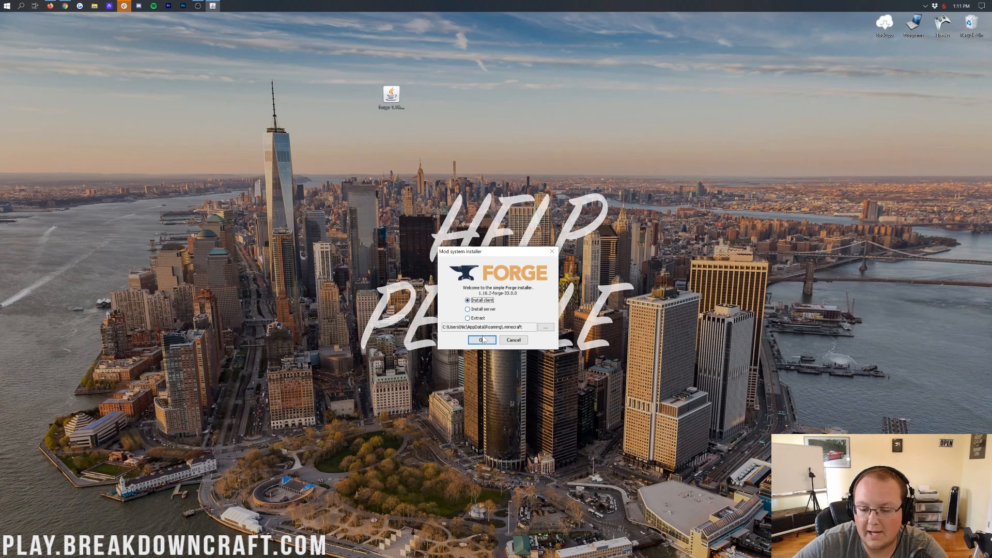
# Step: Install the Forge 1.16.2-33.0.0 client profile and dismiss the success message
pyautogui.click(482, 340)
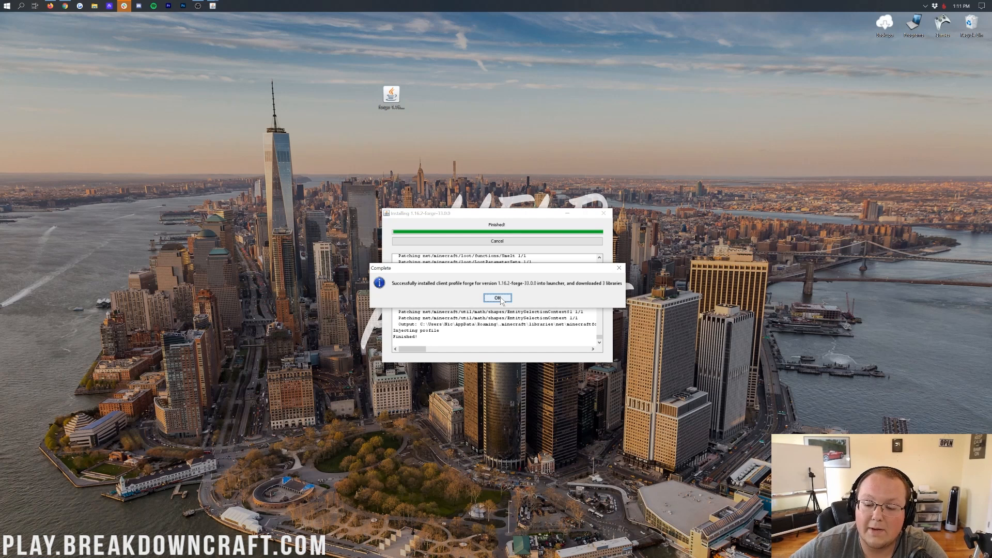
pyautogui.click(497, 298)
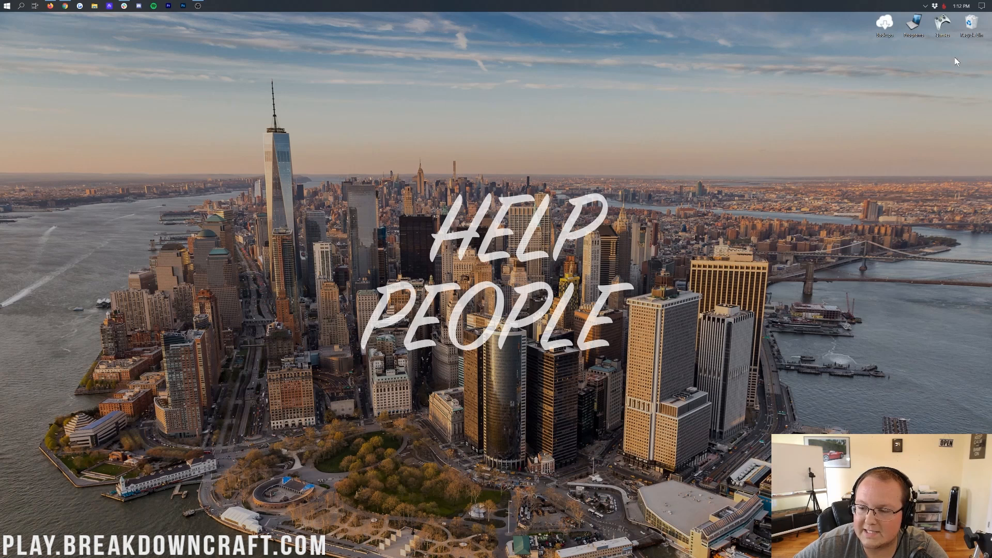
pyautogui.moveTo(80, 61)
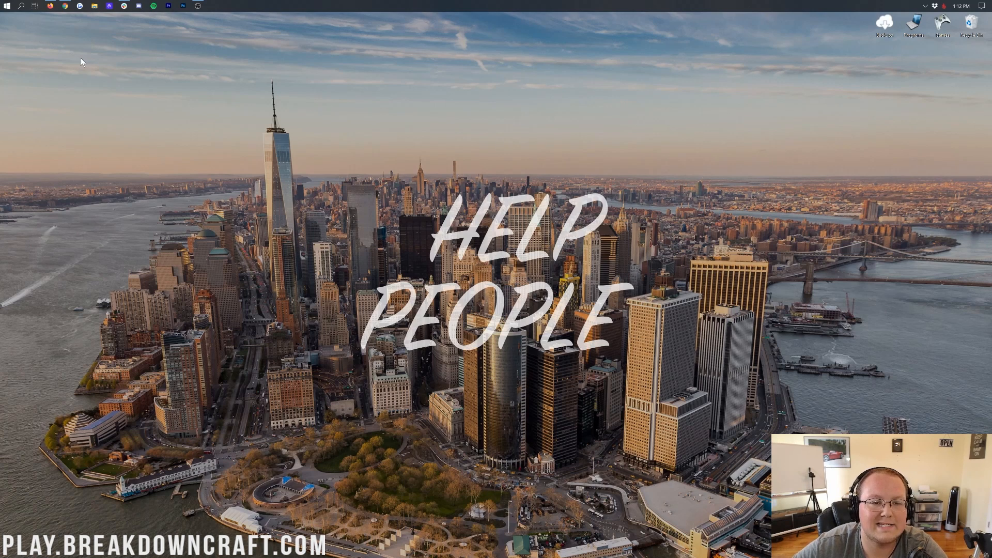
# Step: Launch Minecraft Launcher from the Start menu search for 'mine'
pyautogui.write('mine')
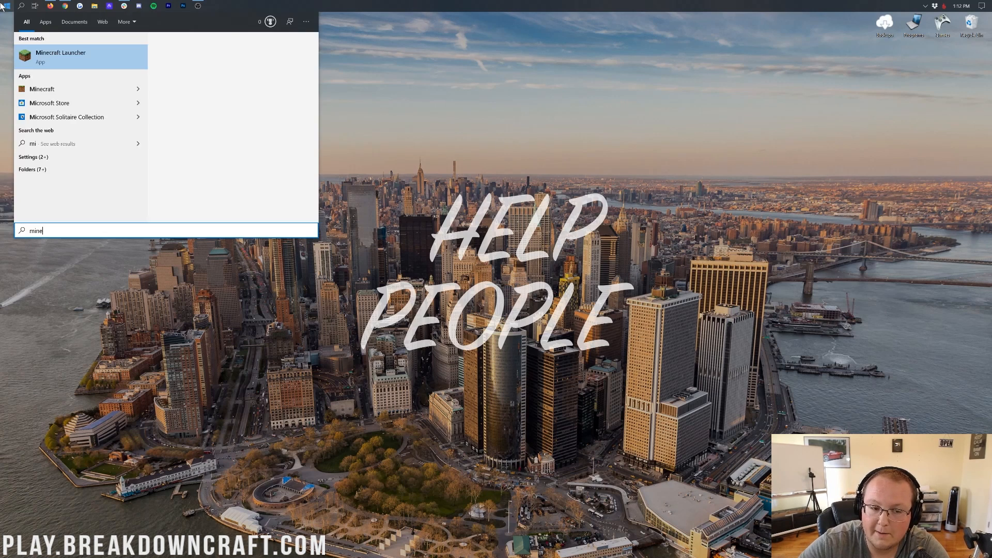
pyautogui.click(60, 57)
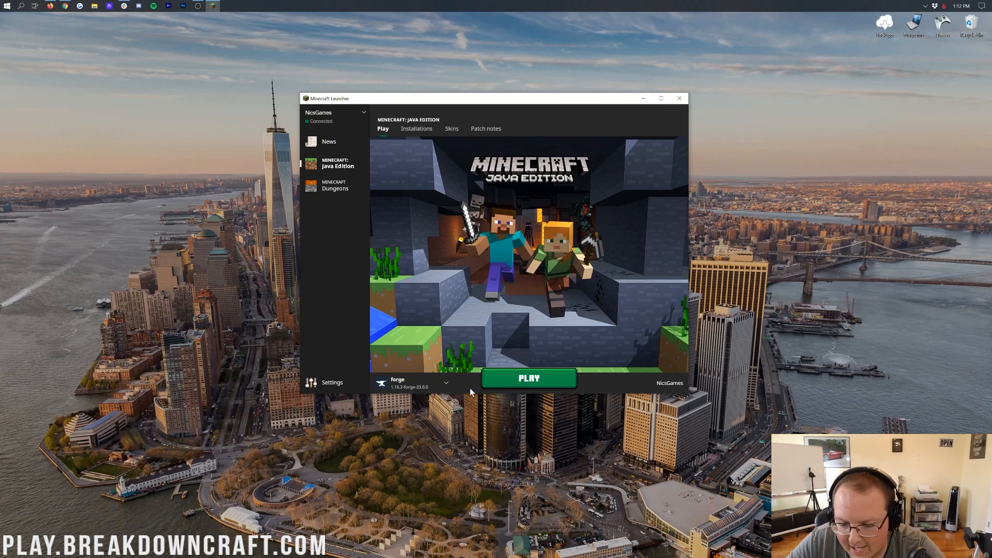
pyautogui.moveTo(384, 229)
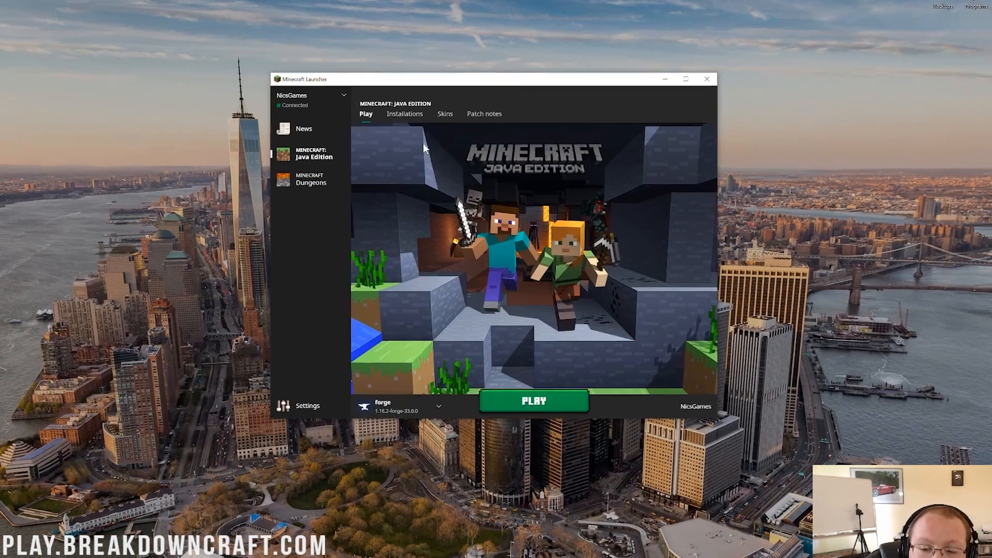
# Step: From the Installations list, create a new installation and name it 'Play.BreakdownCraft.com'
pyautogui.click(404, 114)
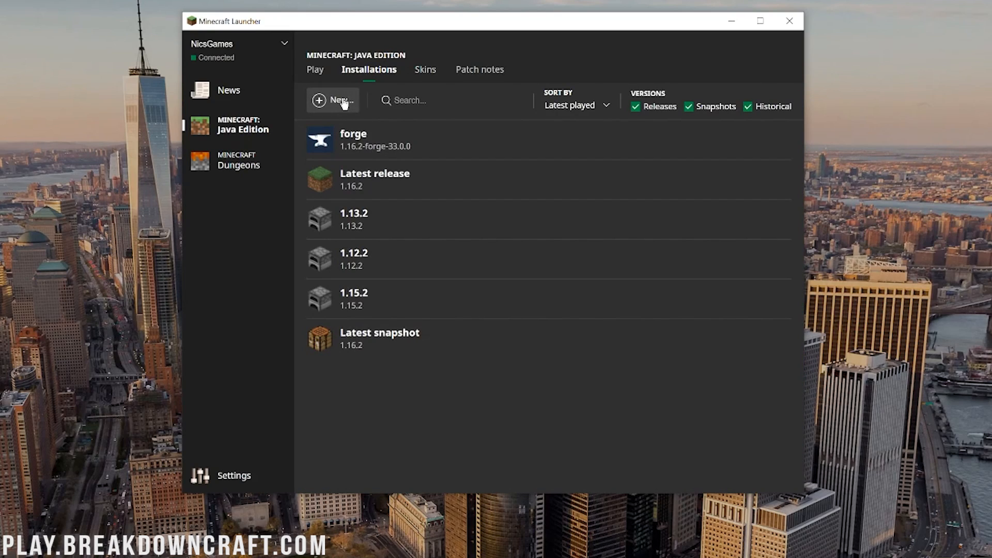
pyautogui.click(333, 100)
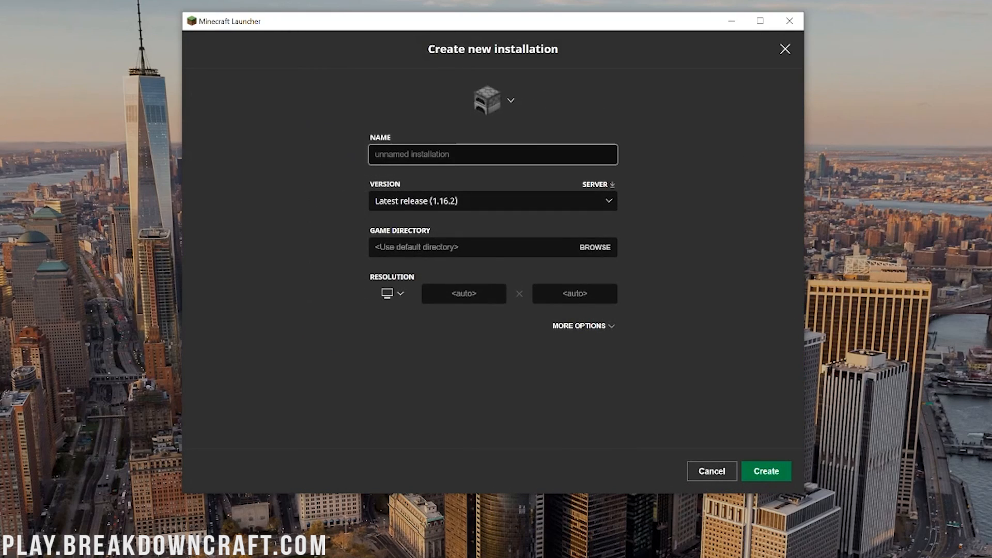
pyautogui.click(492, 154)
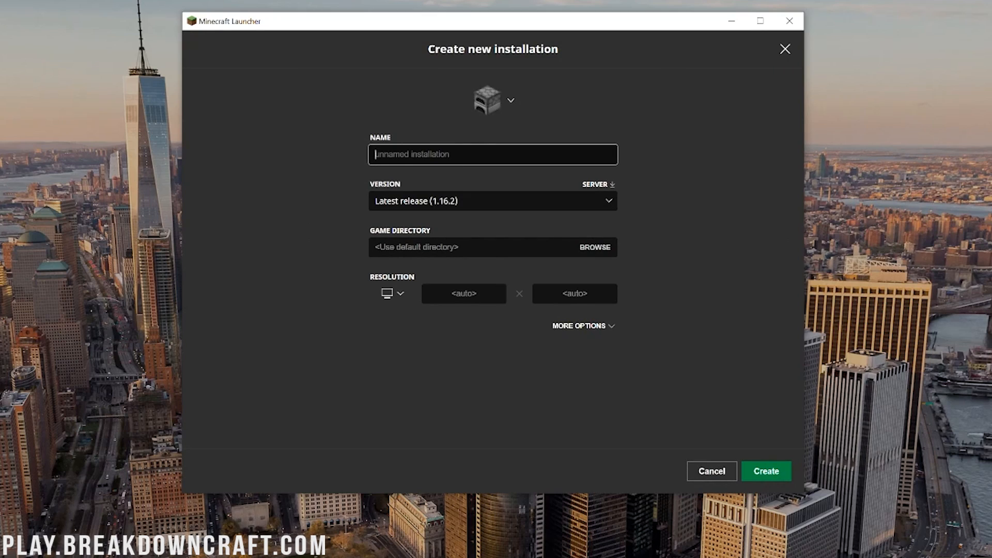
pyautogui.write('P')
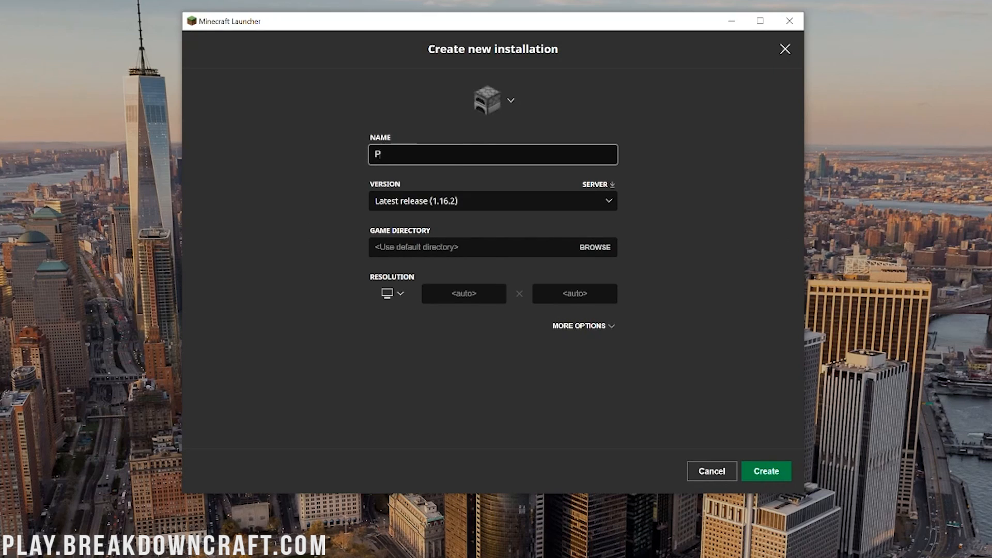
pyautogui.write('Play.BreakdownCraft.')
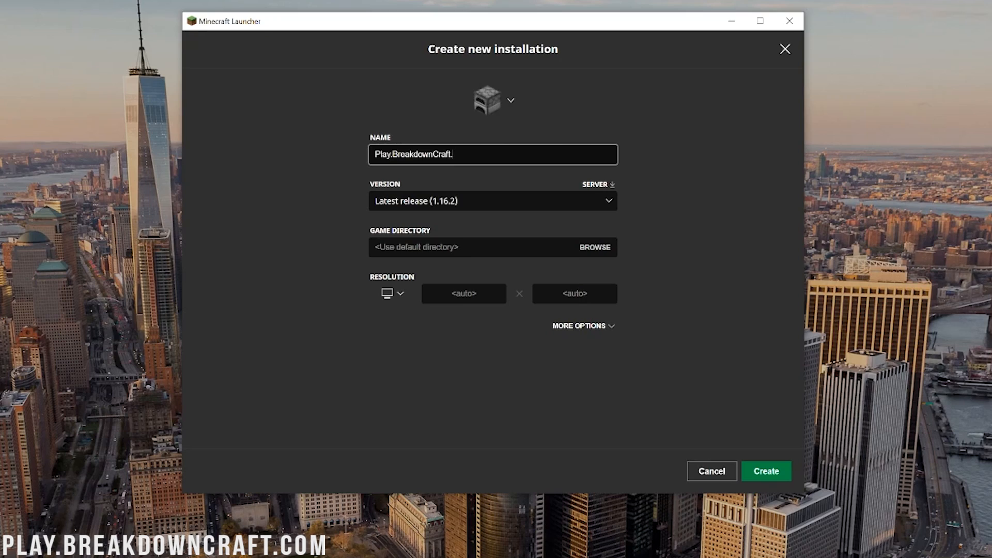
pyautogui.write('com')
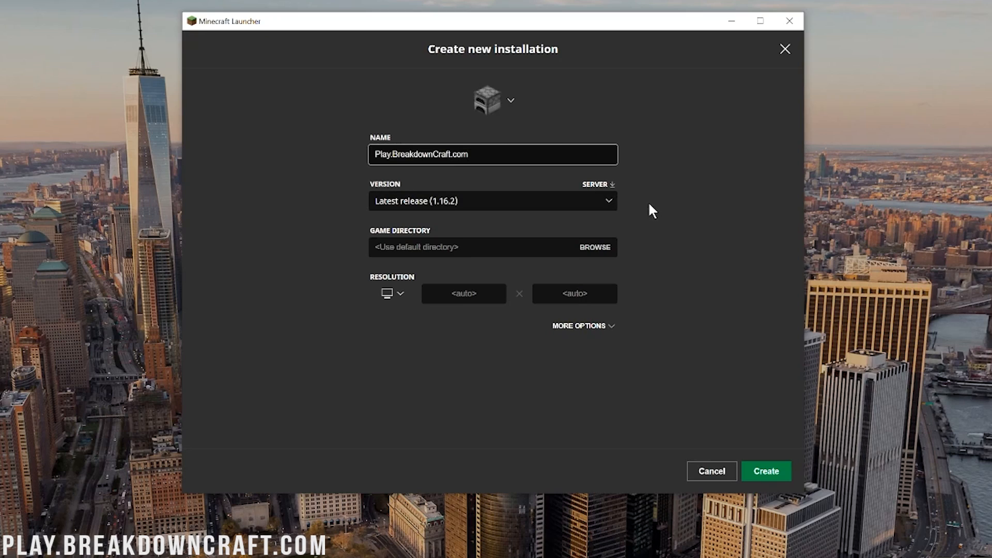
pyautogui.moveTo(652, 178)
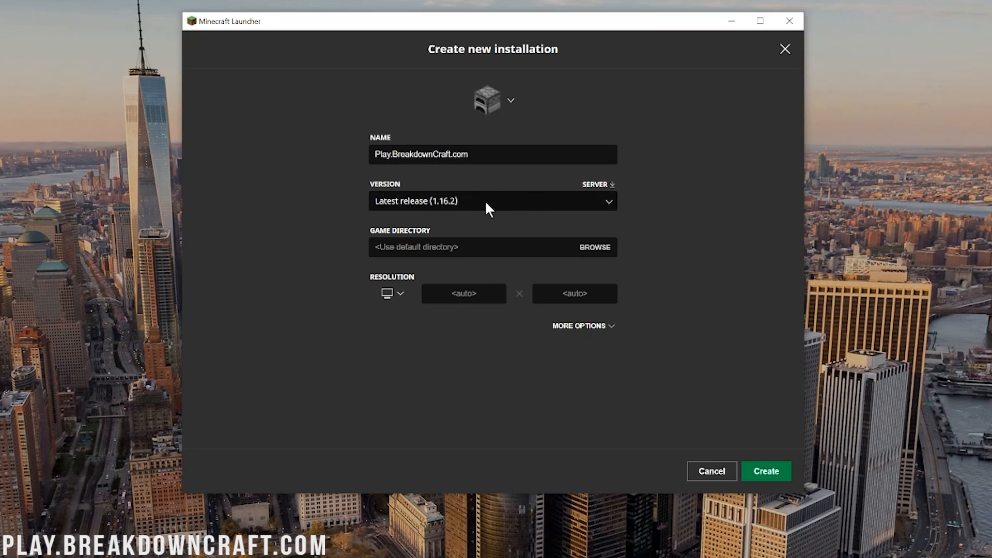
# Step: Choose release 1.16.2-forge-33.0.0 from the Version list for the new installation
pyautogui.click(492, 202)
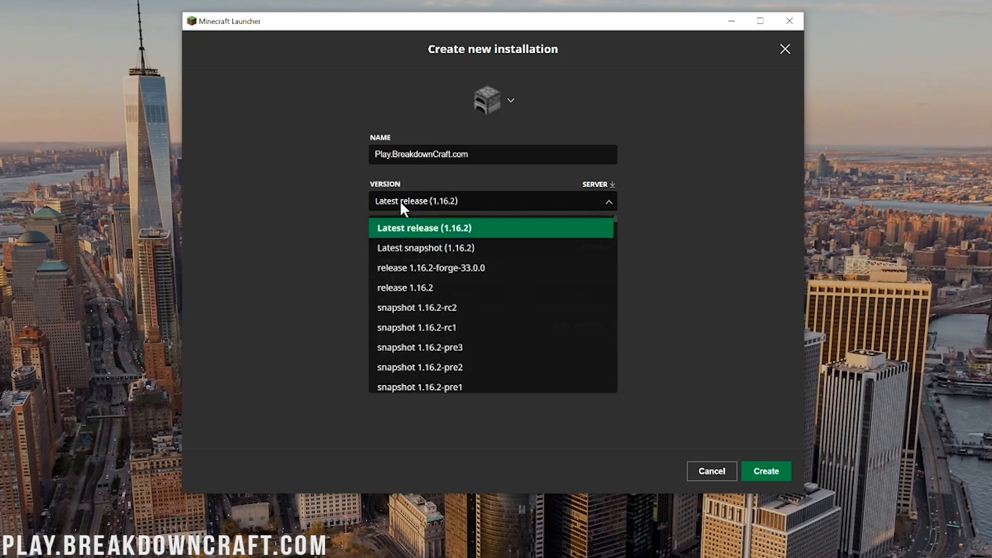
pyautogui.moveTo(414, 287)
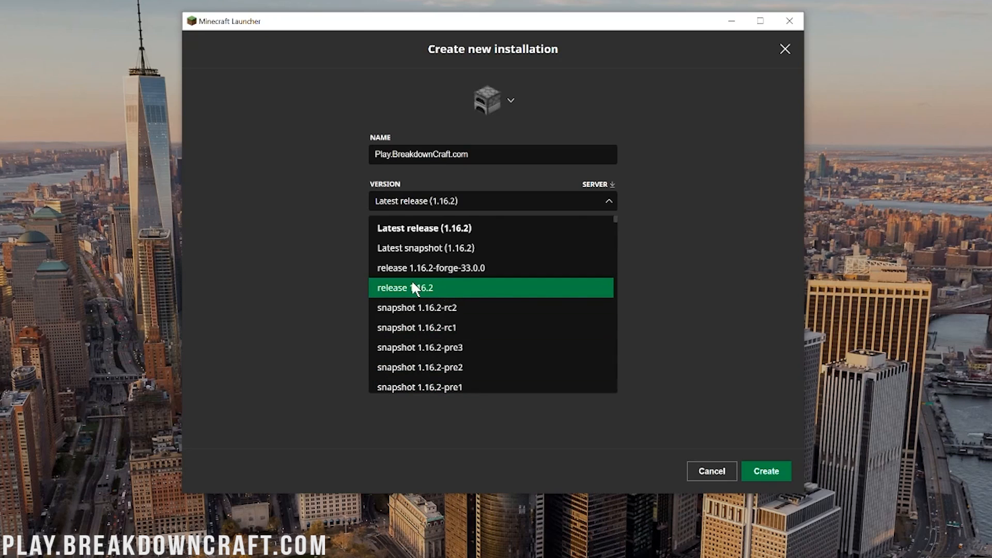
pyautogui.moveTo(477, 267)
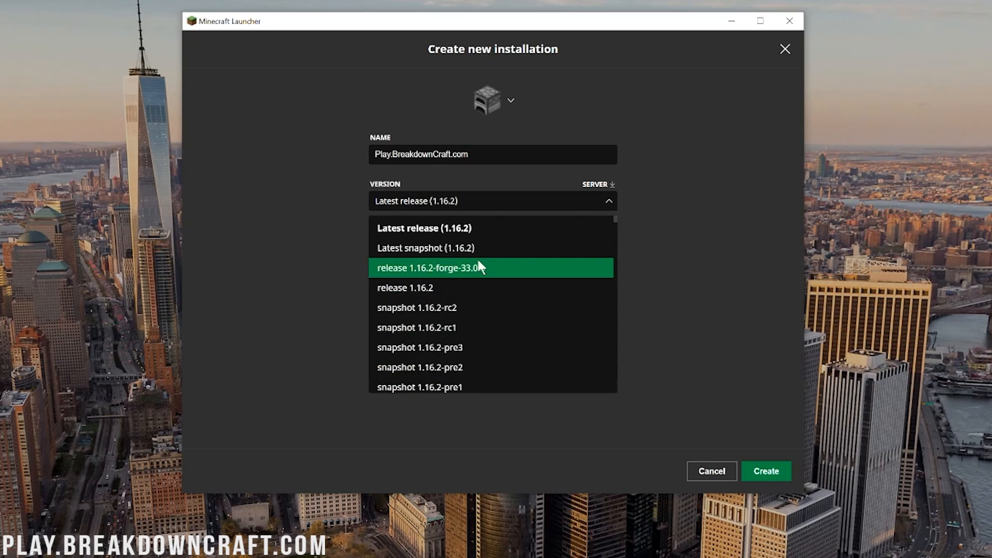
pyautogui.moveTo(440, 272)
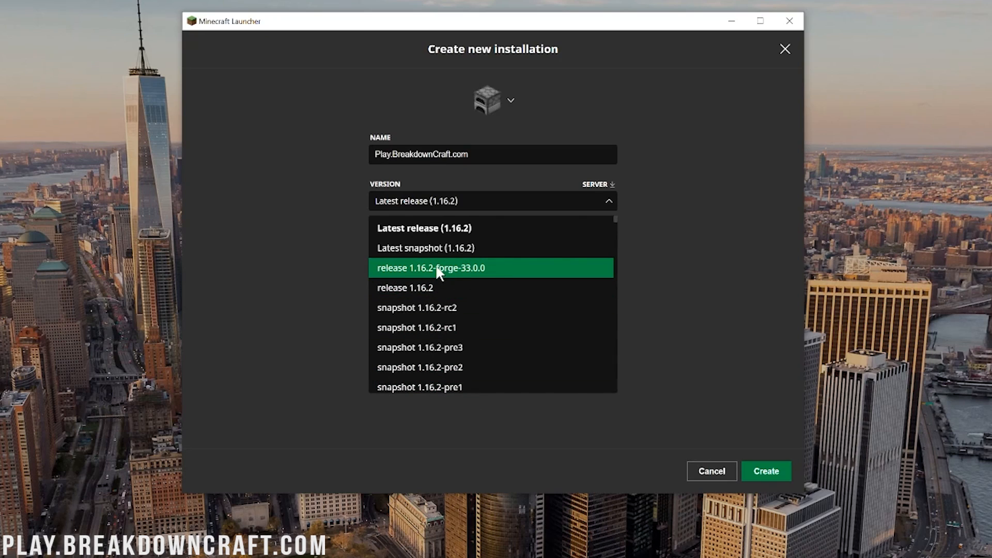
pyautogui.scroll(-3)
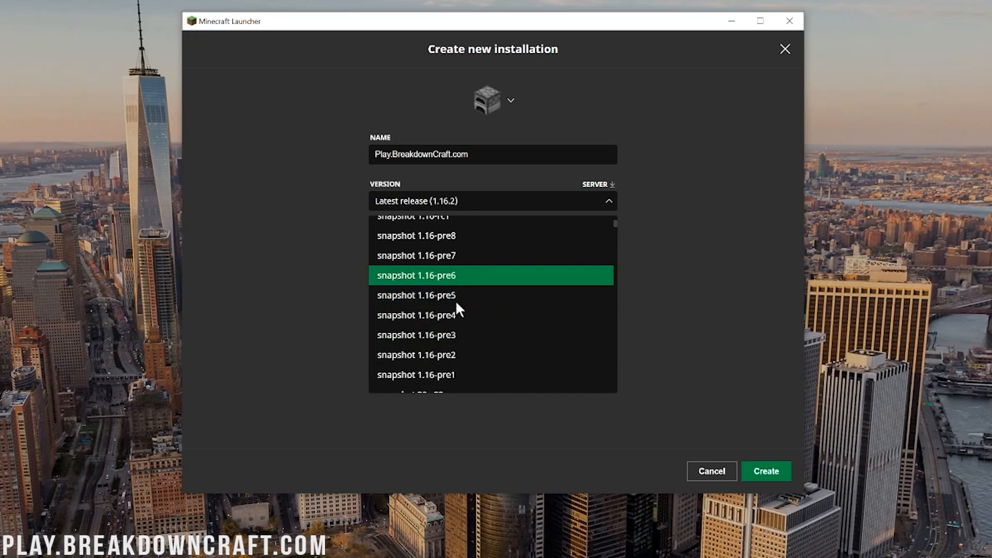
pyautogui.scroll(-3)
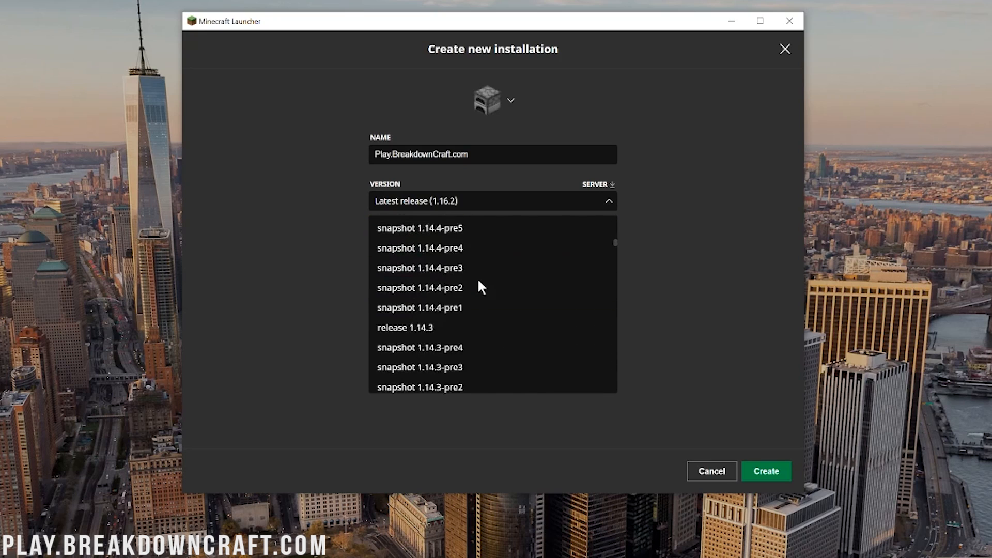
pyautogui.scroll(-3)
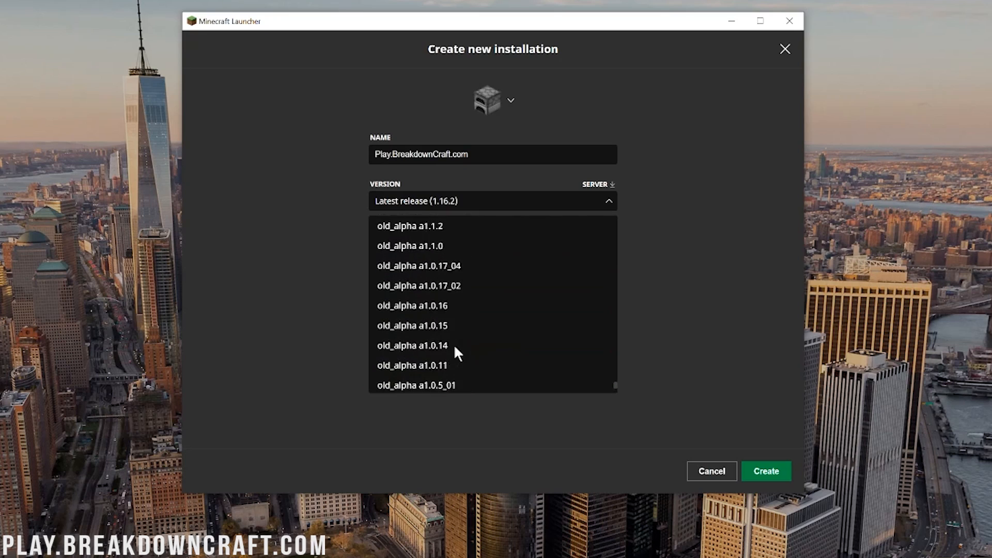
pyautogui.scroll(3)
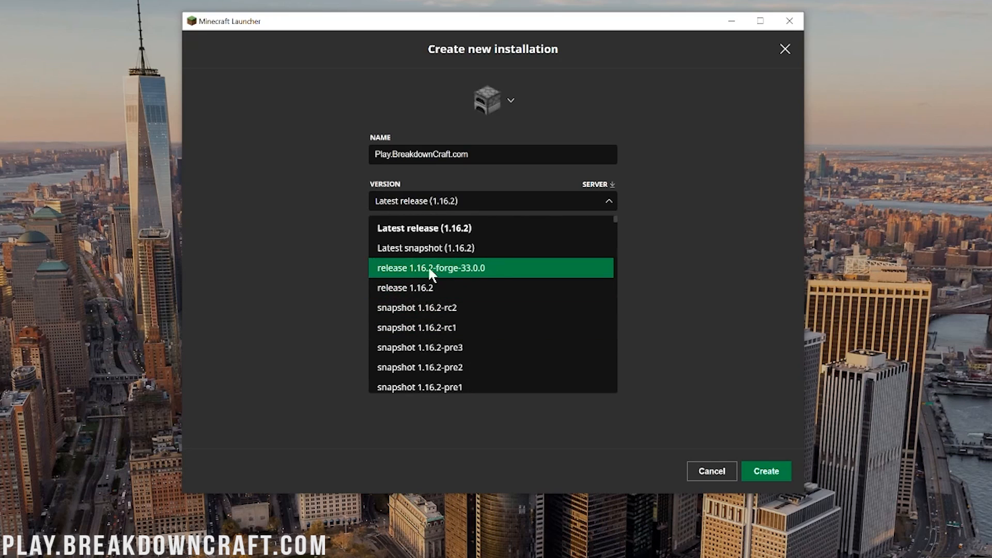
pyautogui.click(429, 268)
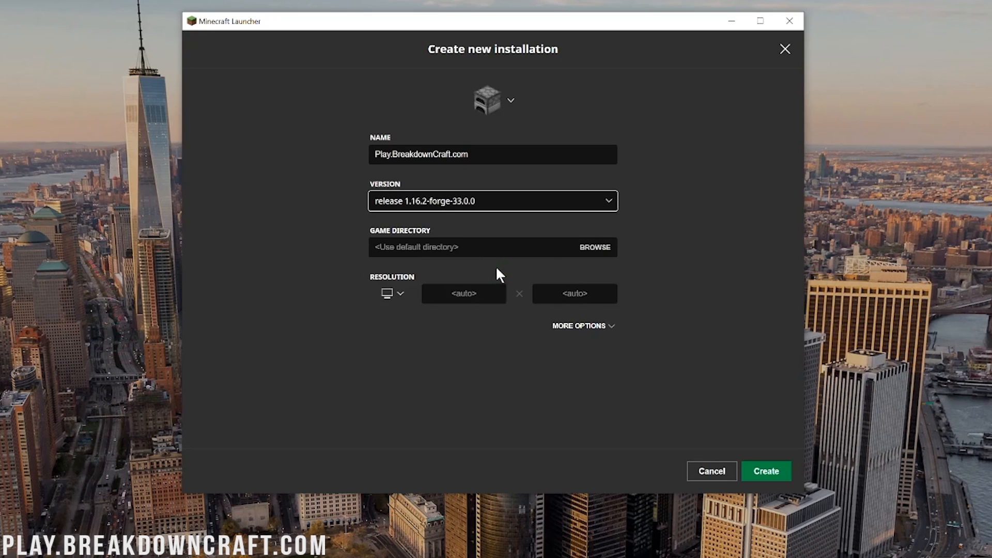
# Step: Set the resolution preset to 1920x1080 and create the installation
pyautogui.click(390, 292)
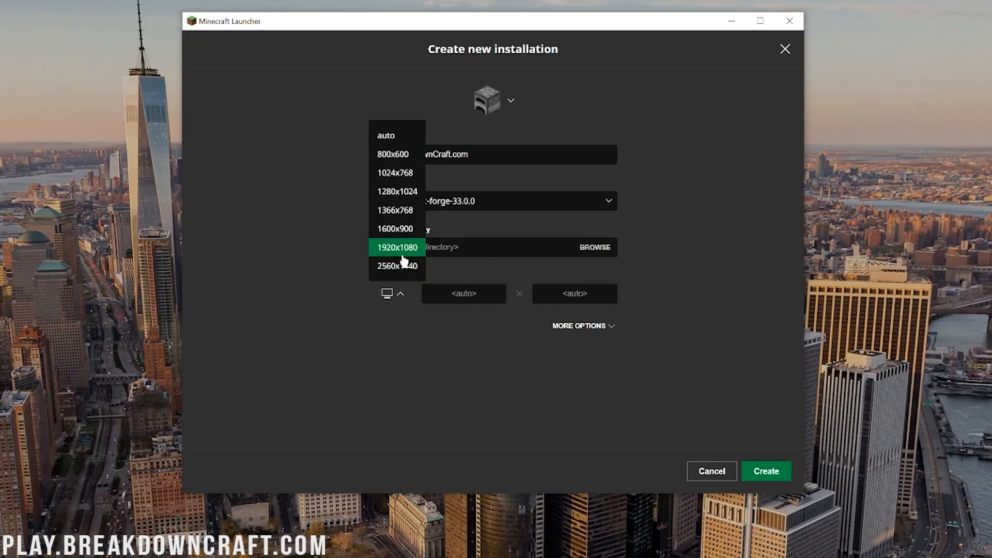
pyautogui.click(397, 247)
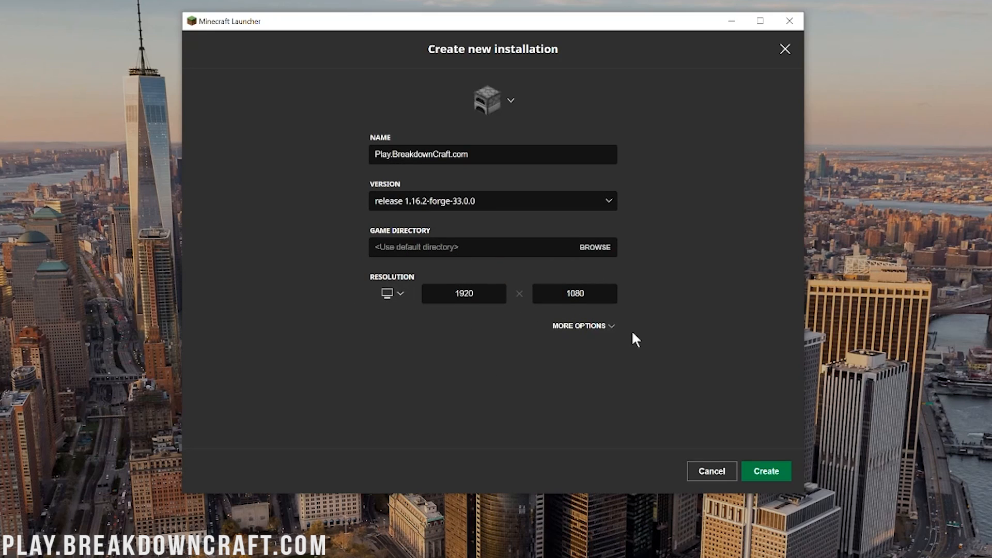
pyautogui.moveTo(581, 342)
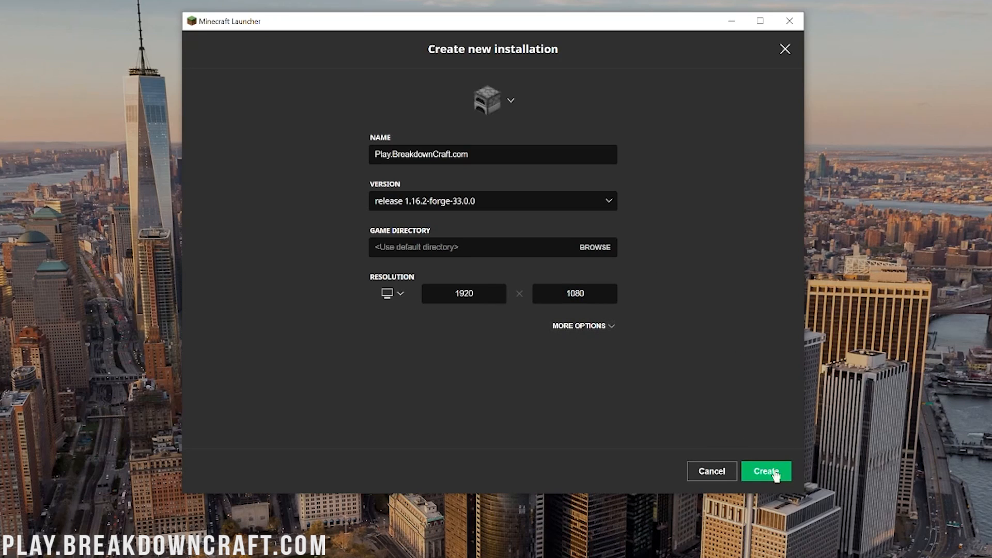
pyautogui.moveTo(750, 466)
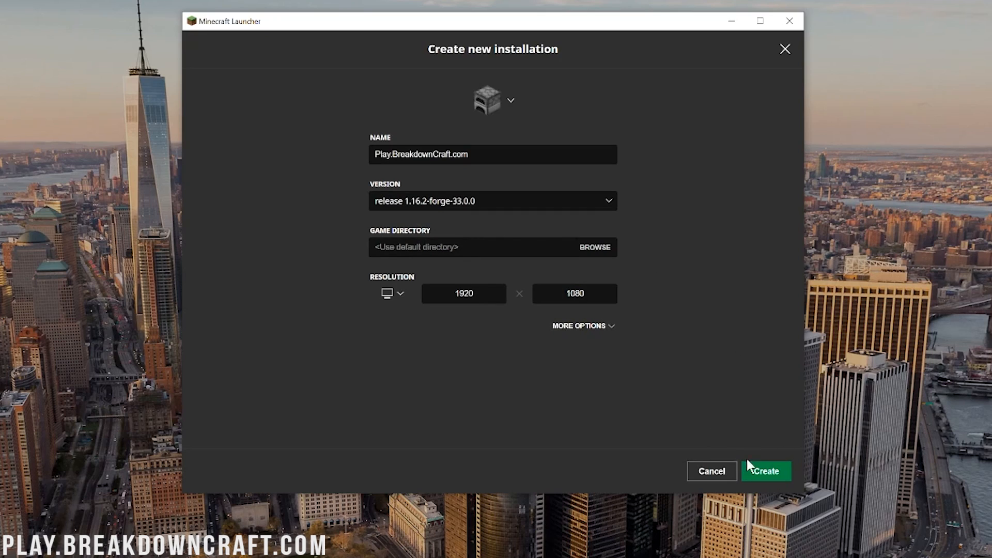
pyautogui.click(766, 471)
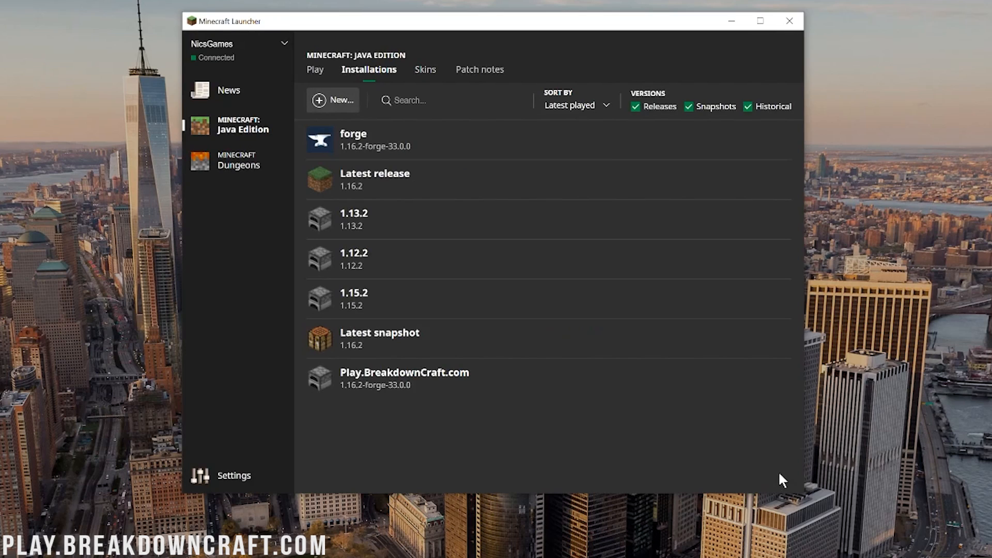
pyautogui.moveTo(353, 385)
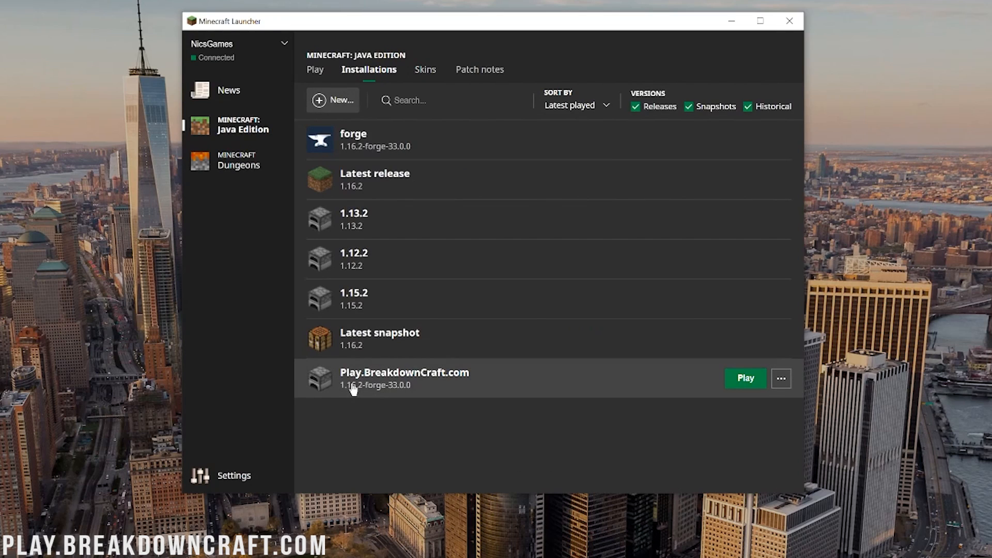
pyautogui.moveTo(346, 397)
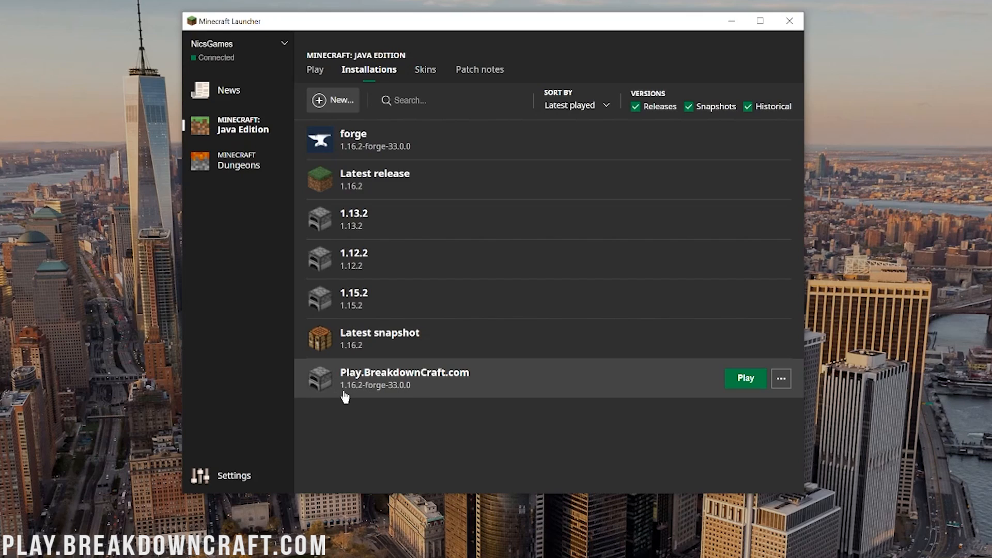
pyautogui.moveTo(417, 391)
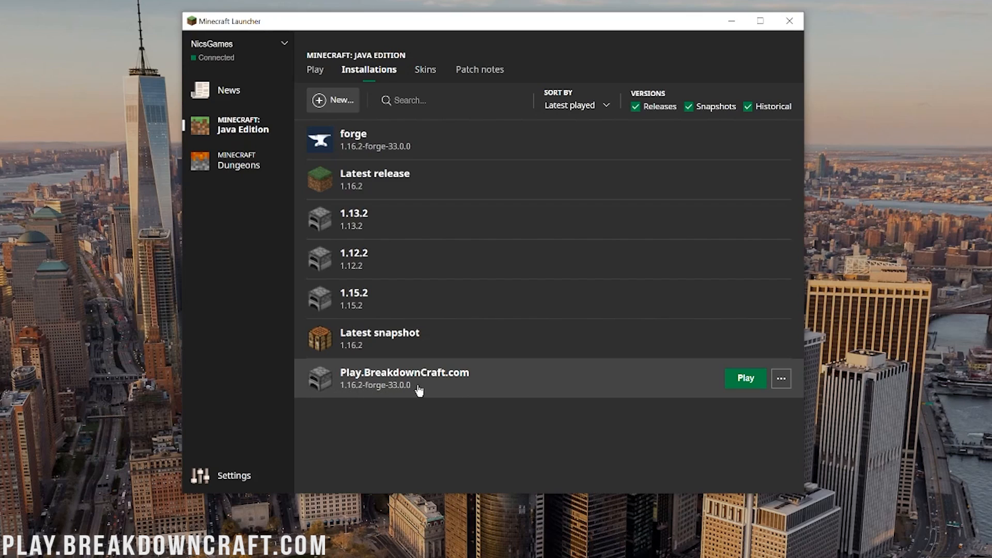
pyautogui.moveTo(504, 386)
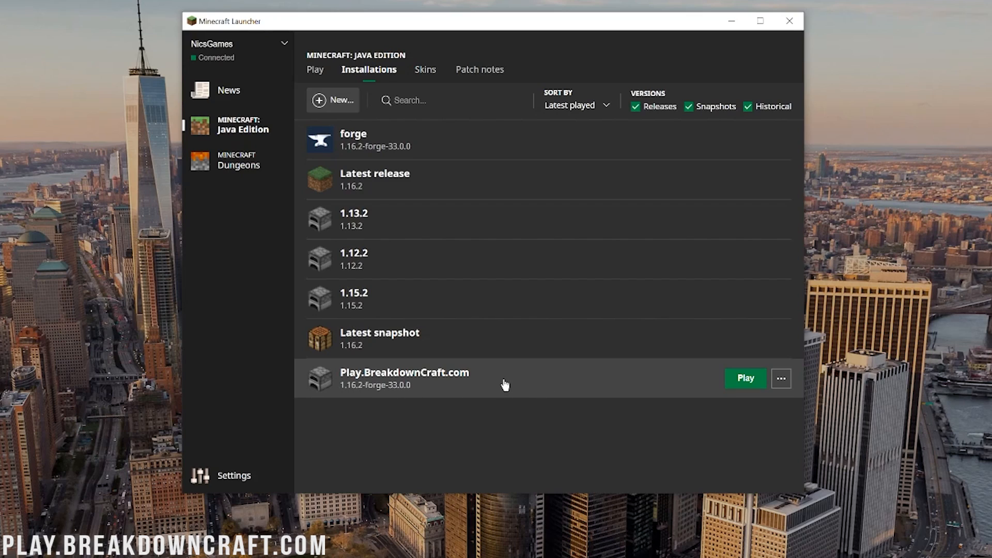
pyautogui.moveTo(725, 386)
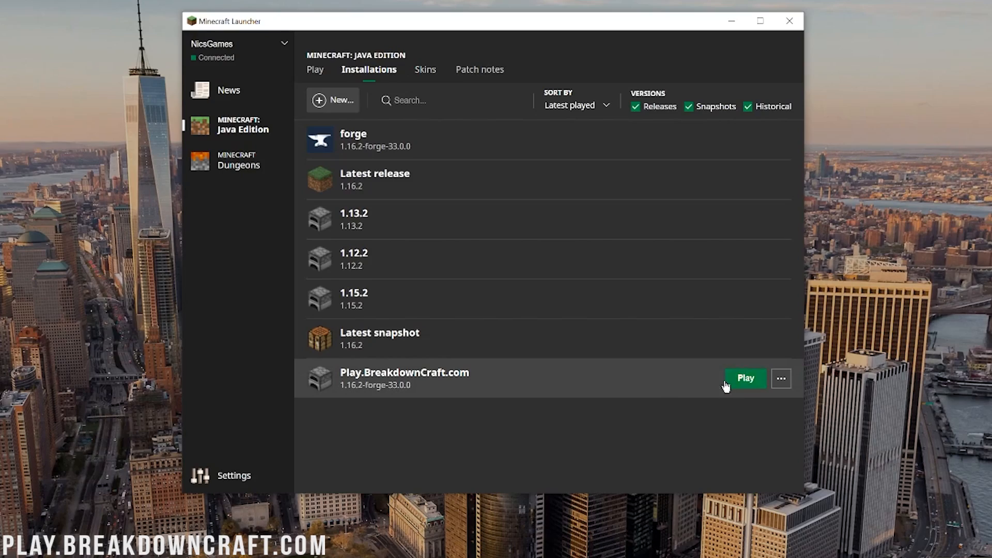
# Step: Launch the Play.BreakdownCraft.com Forge 1.16.2 installation
pyautogui.click(745, 379)
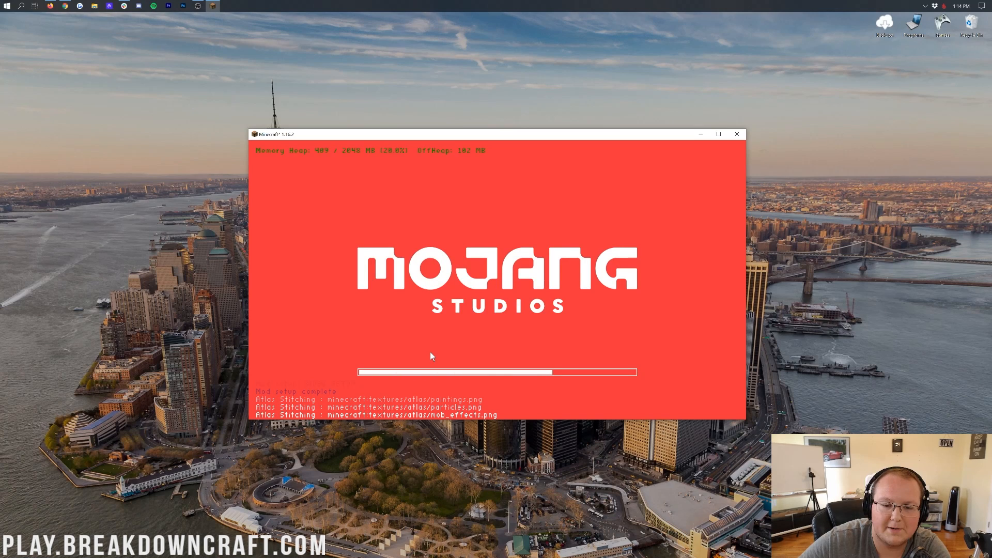
pyautogui.moveTo(371, 170)
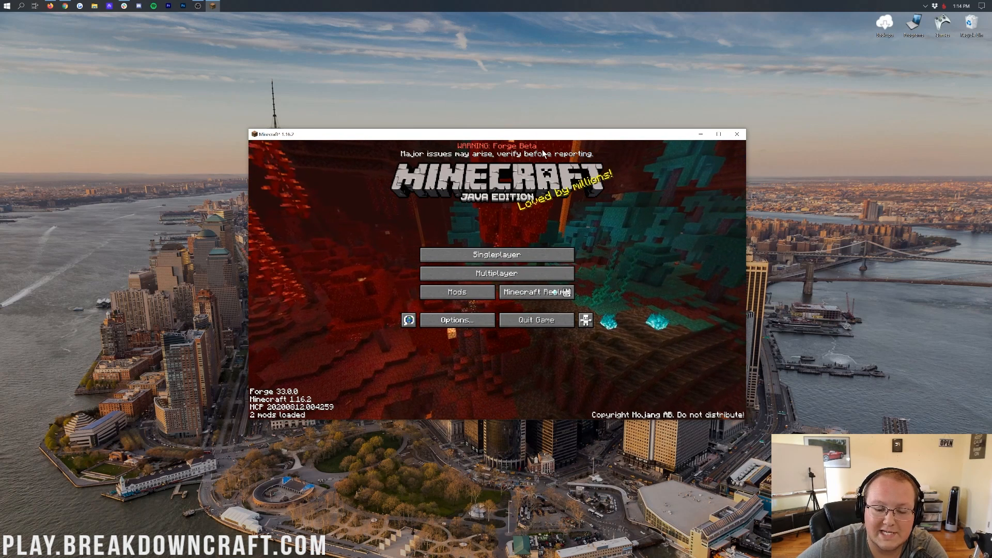
pyautogui.moveTo(456, 319)
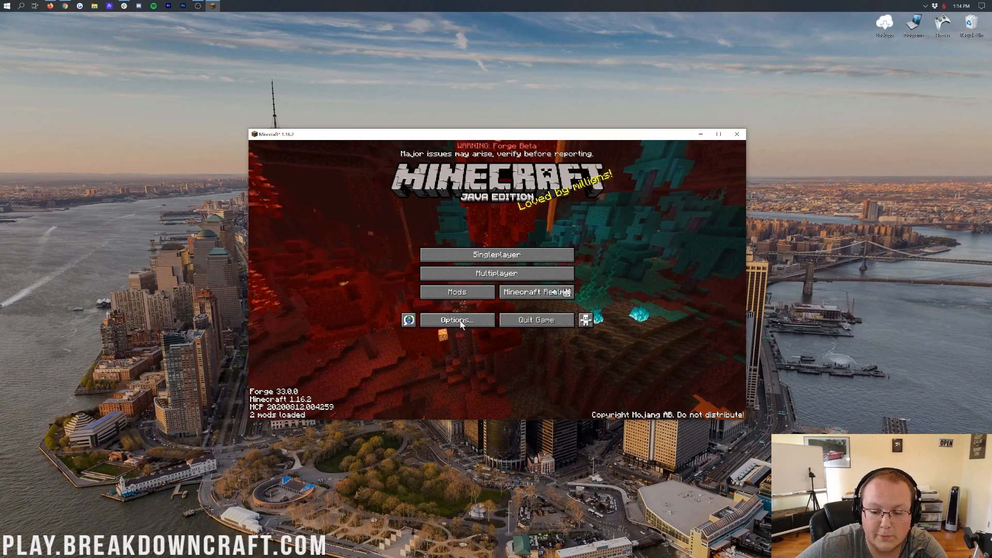
pyautogui.click(457, 291)
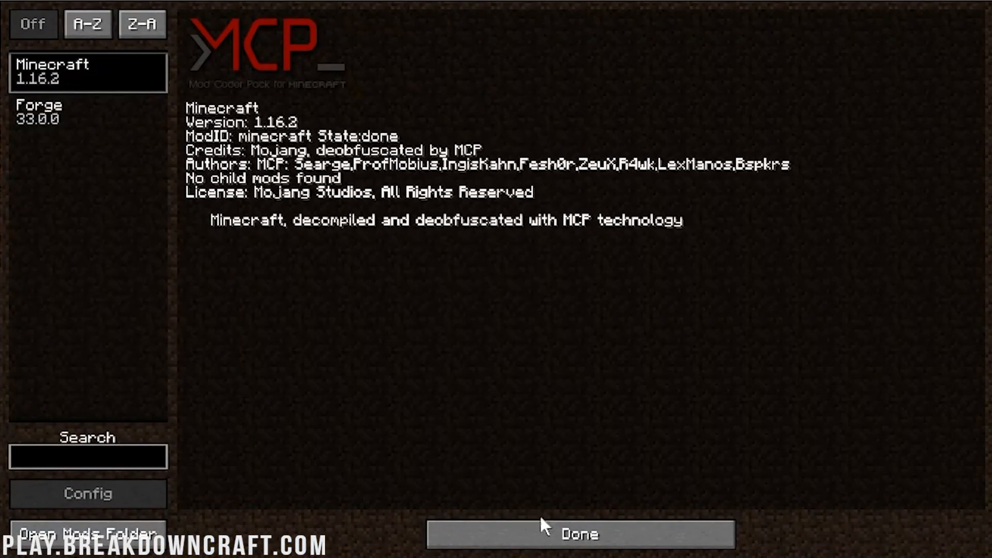
pyautogui.click(576, 534)
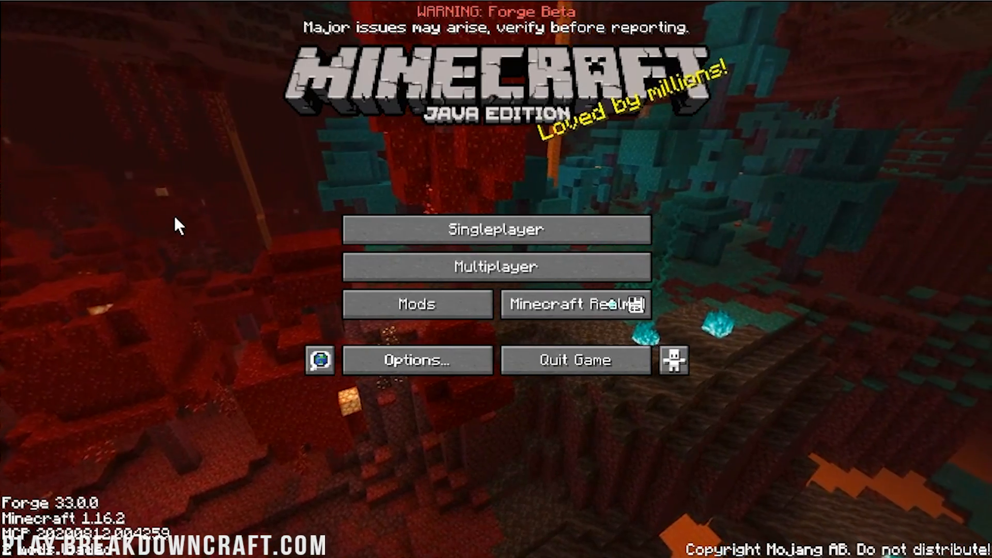
pyautogui.moveTo(159, 208)
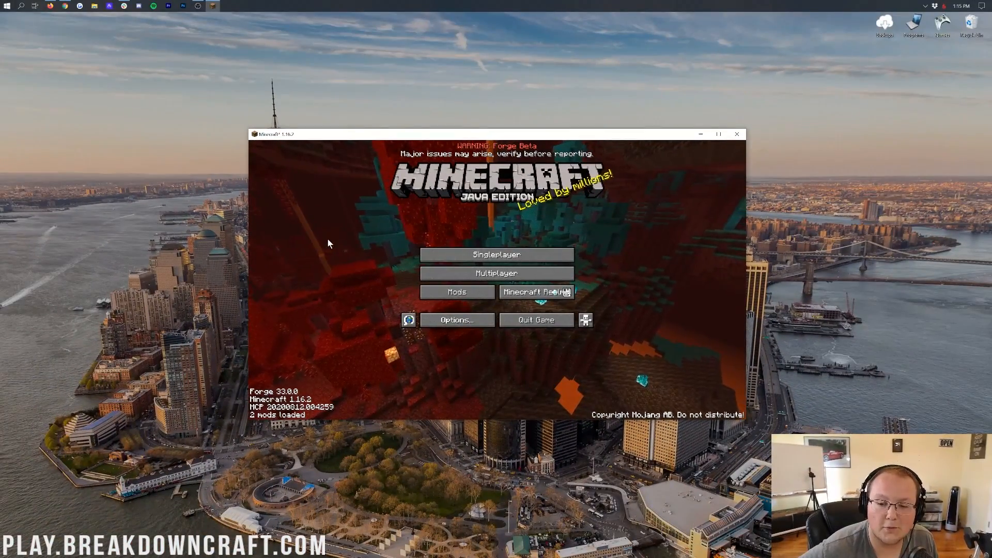
pyautogui.moveTo(619, 176)
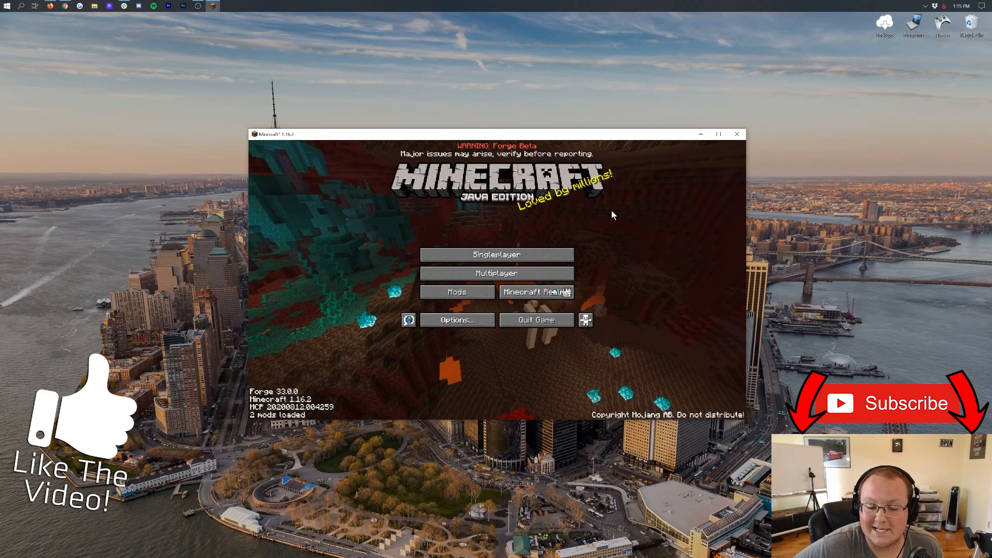
# Step: Show the Multiplayer server list with Play.BreakdownCraft.com from the title screen
pyautogui.click(498, 273)
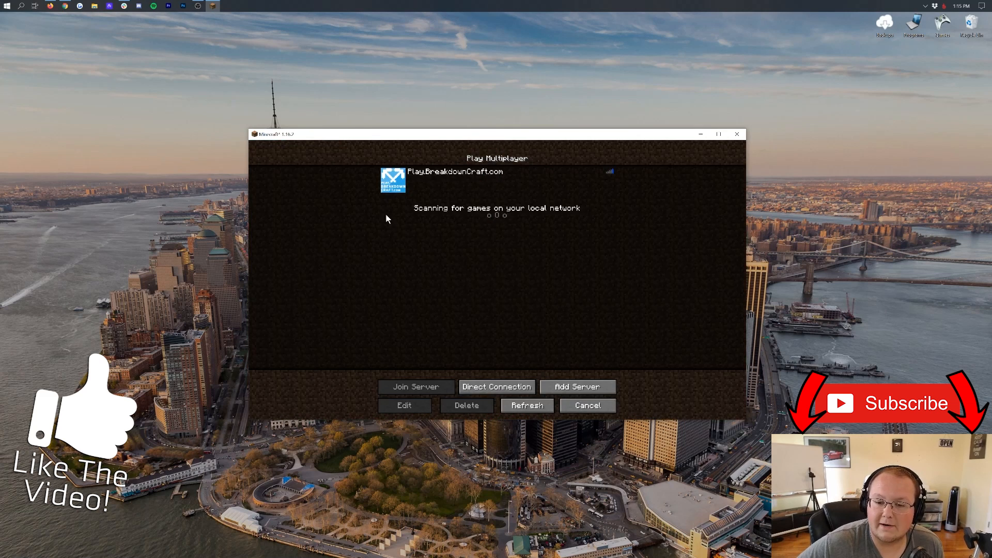